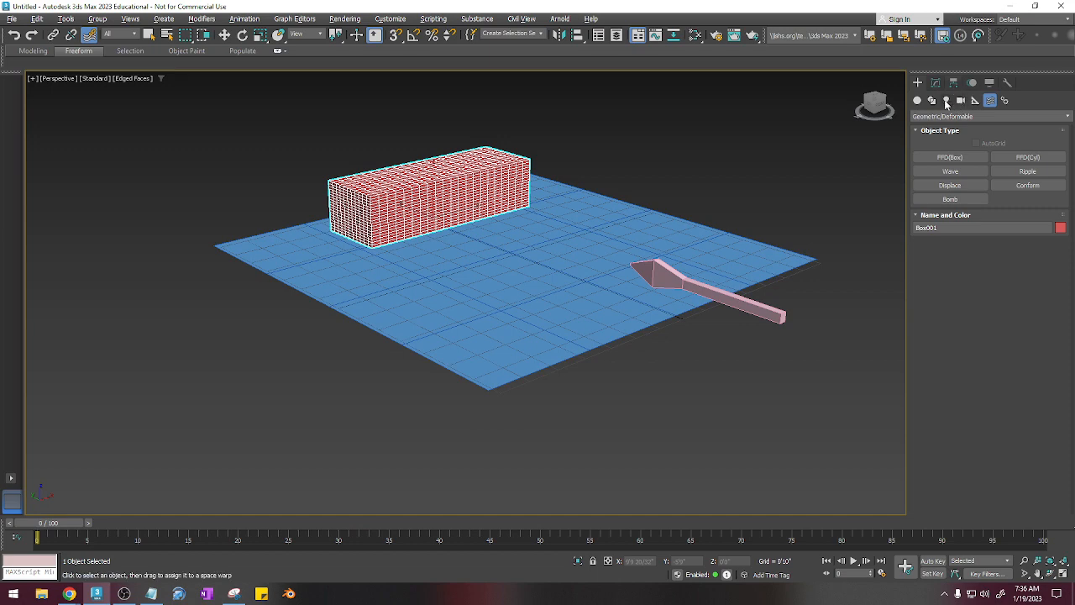
Place a Physical camera just behind the rocket, its target aimed toward the brick building.
click(961, 101)
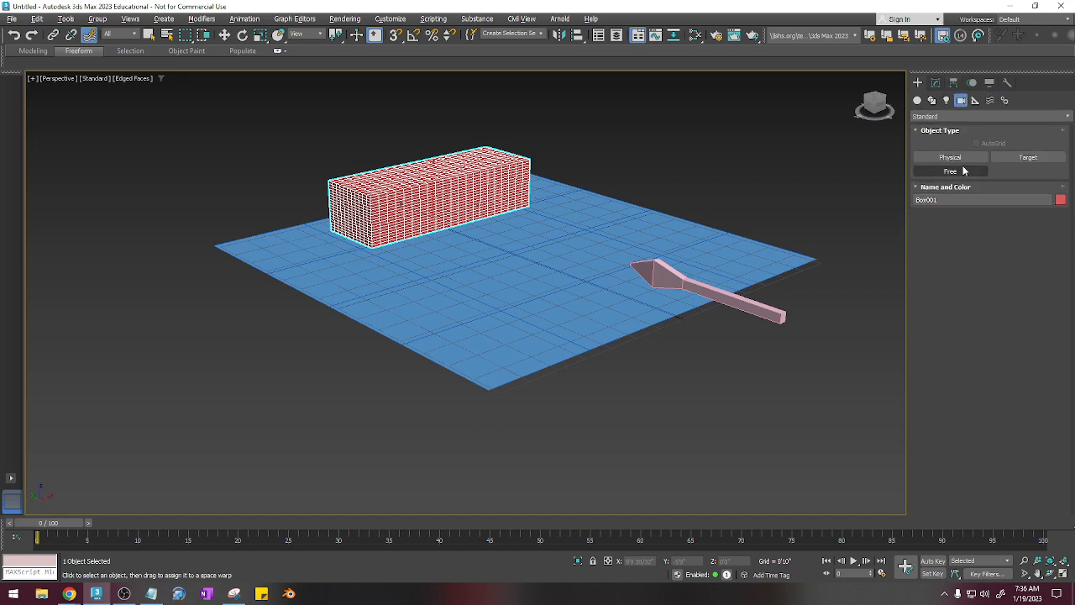
click(950, 157)
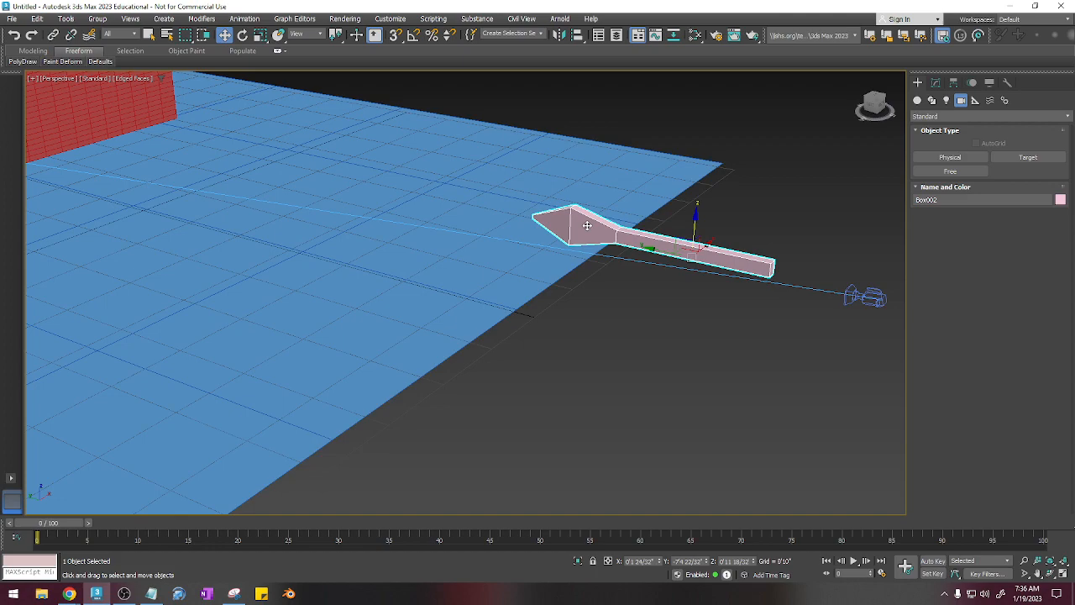
drag(588, 227, 762, 262)
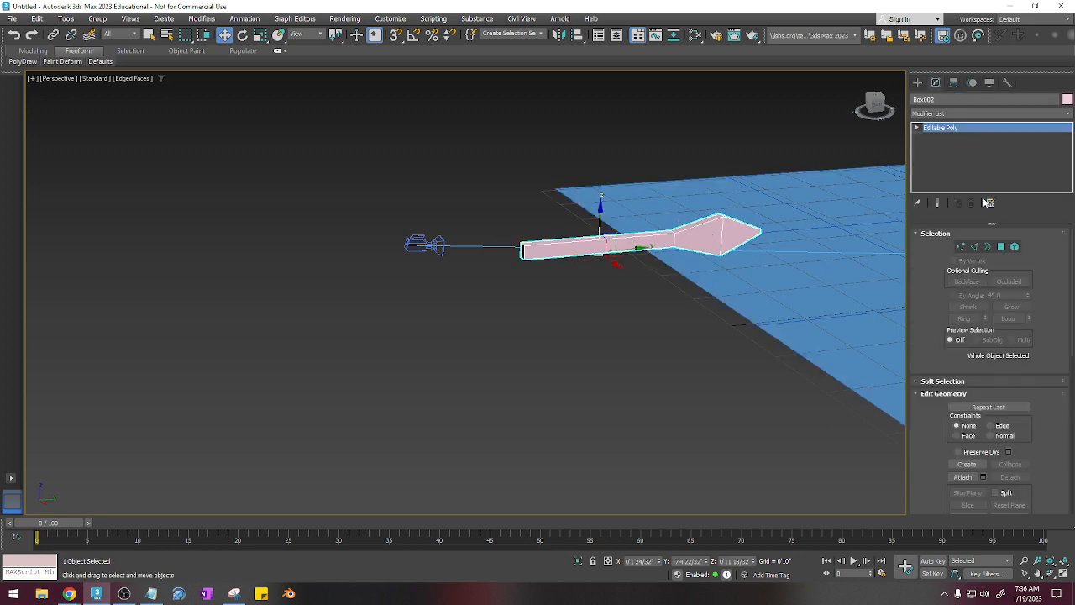
At Polygon level, detach the selected arrowhead faces into a new object named rocket.
click(1001, 245)
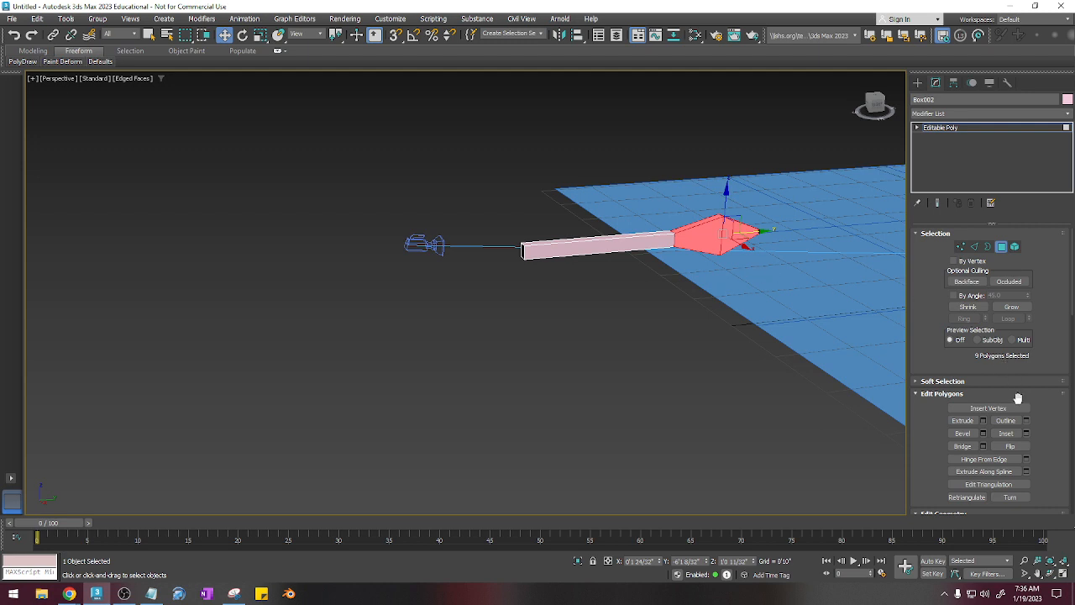
scroll(down, 3)
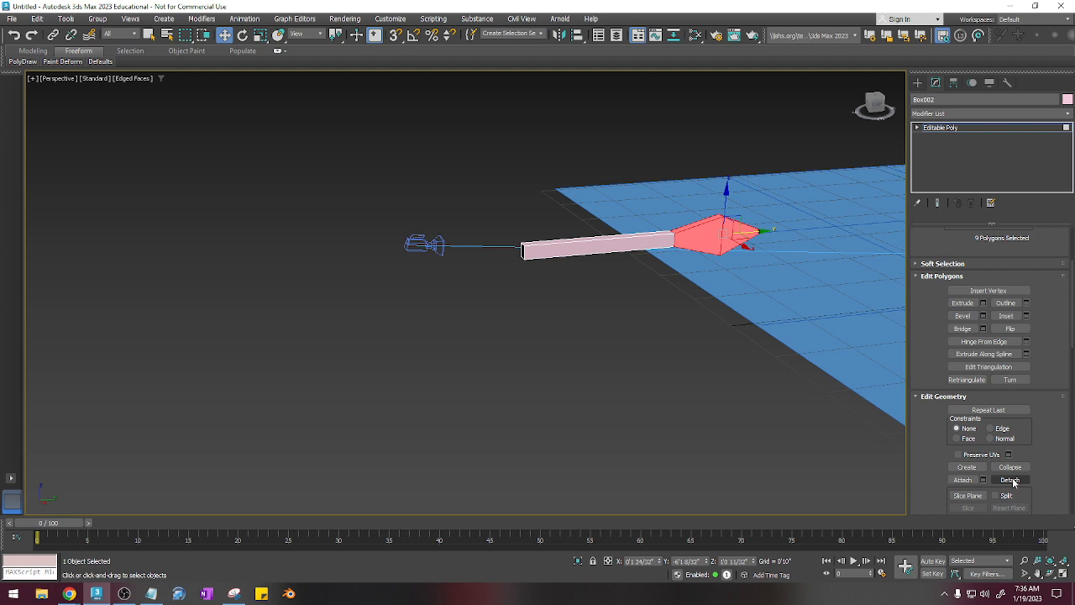
click(1010, 480)
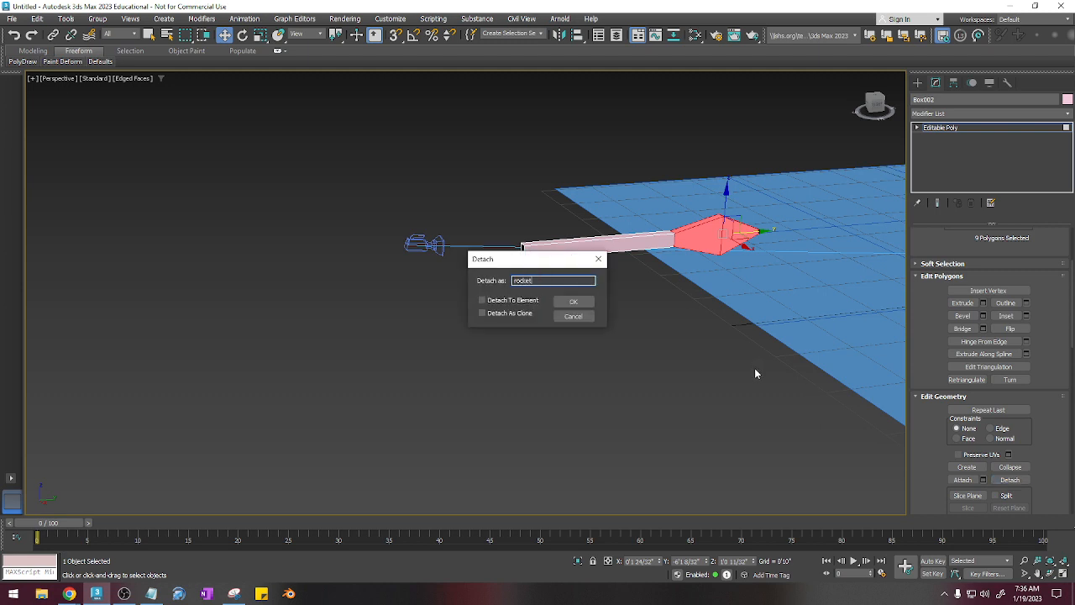
click(574, 301)
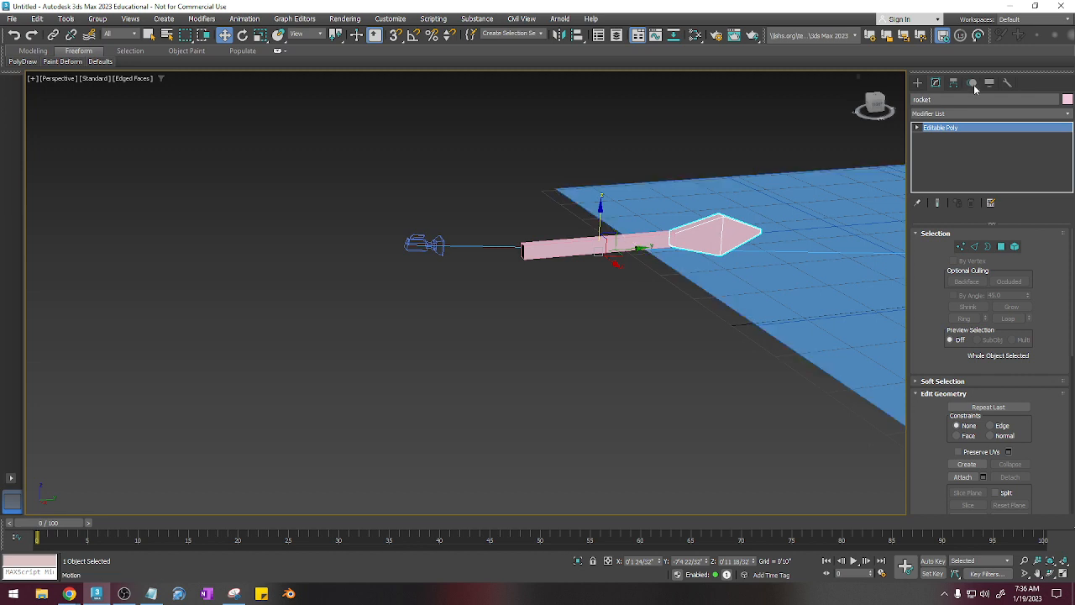
Adjust the rocket head's pivot, then select its open rear border ready to cap it.
click(954, 82)
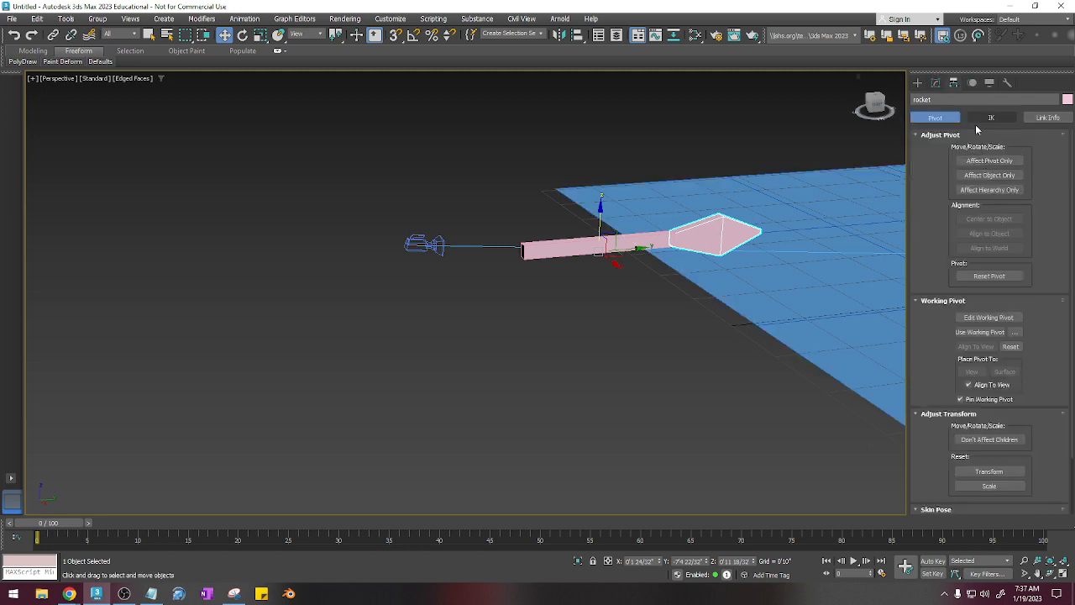
click(989, 160)
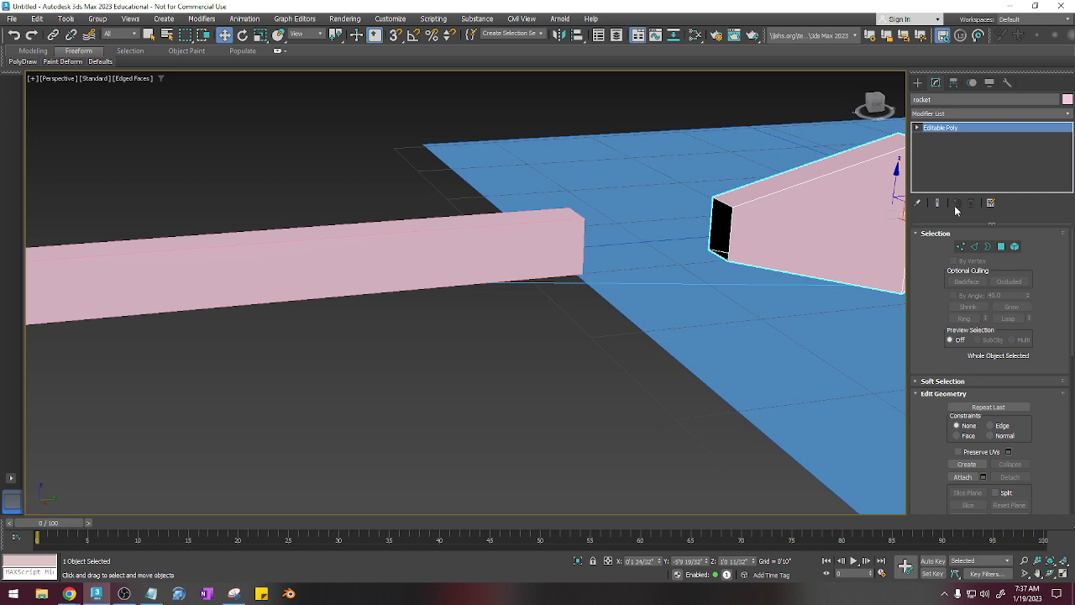
click(988, 245)
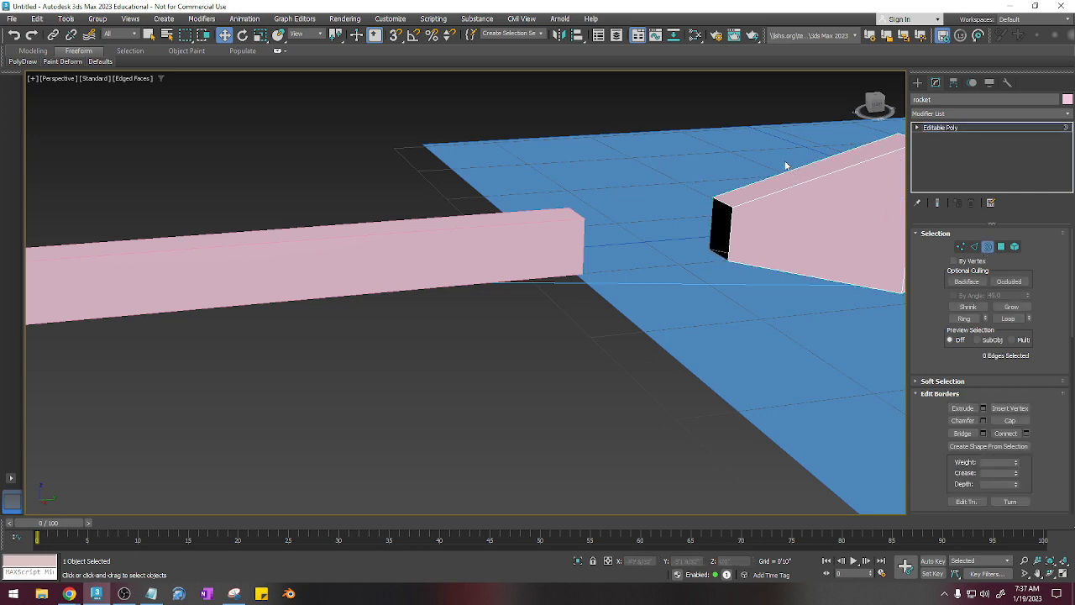
click(721, 227)
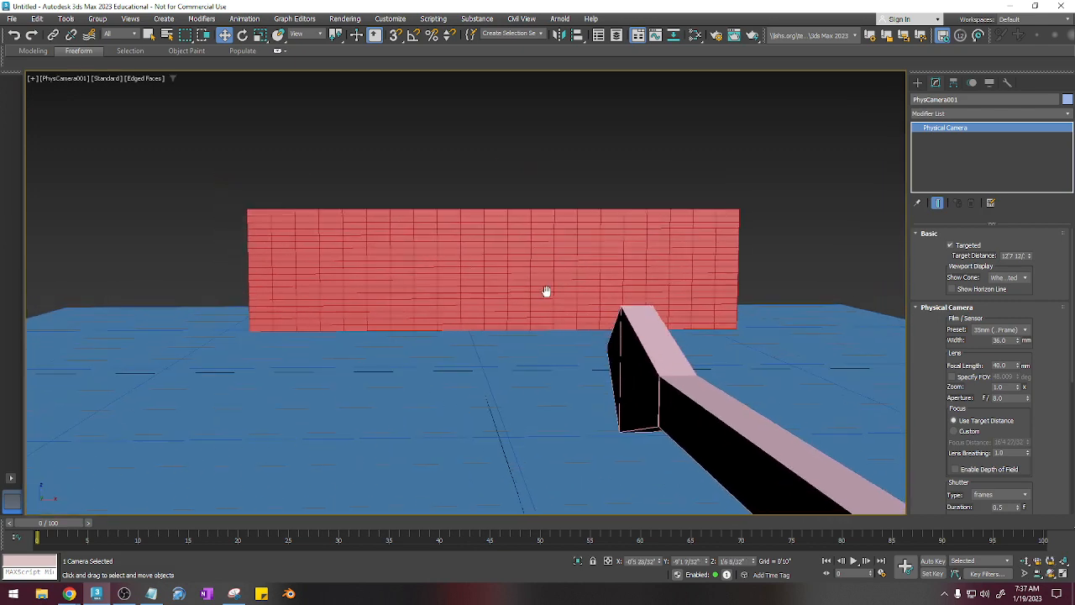
Dolly and pan PhysCamera001 so the building and rocket are framed in its view.
drag(546, 293, 798, 182)
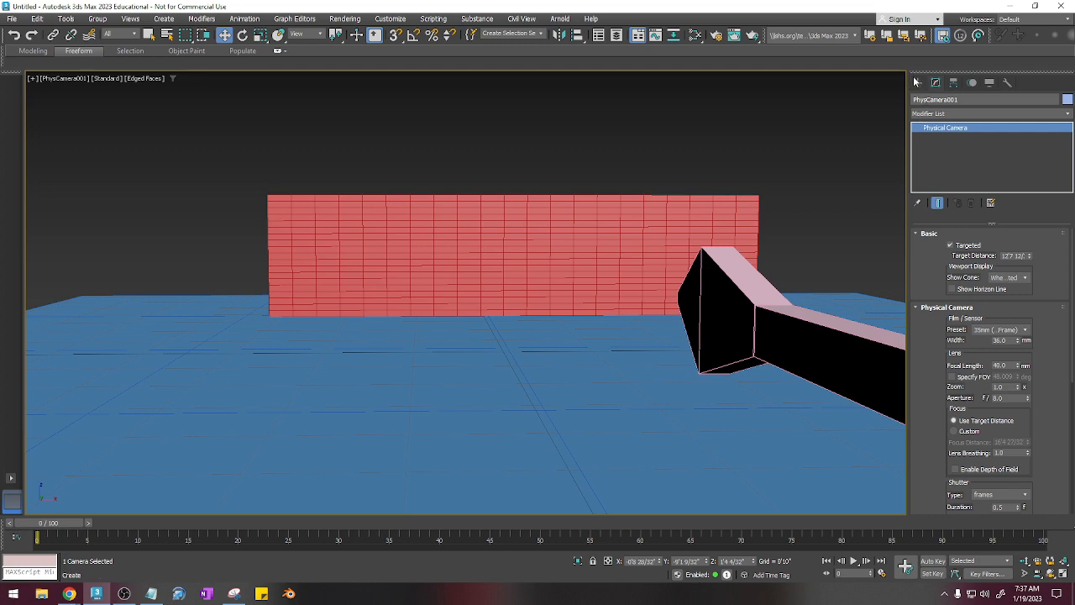
click(918, 81)
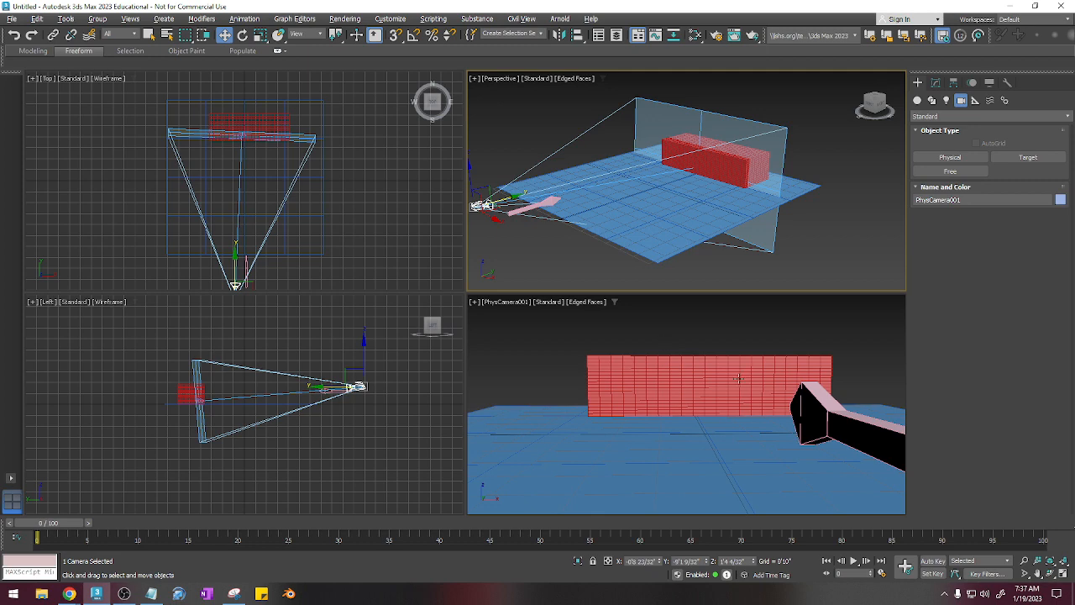
mouse_move(759, 296)
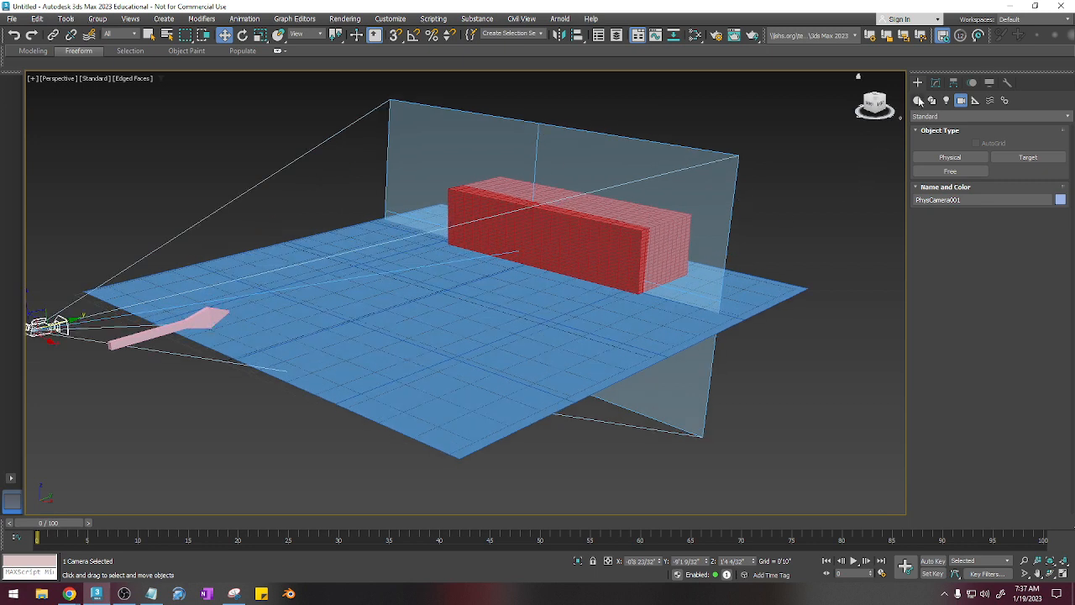
Add a Bomb space warp beneath the building and bind the red building to it.
click(990, 101)
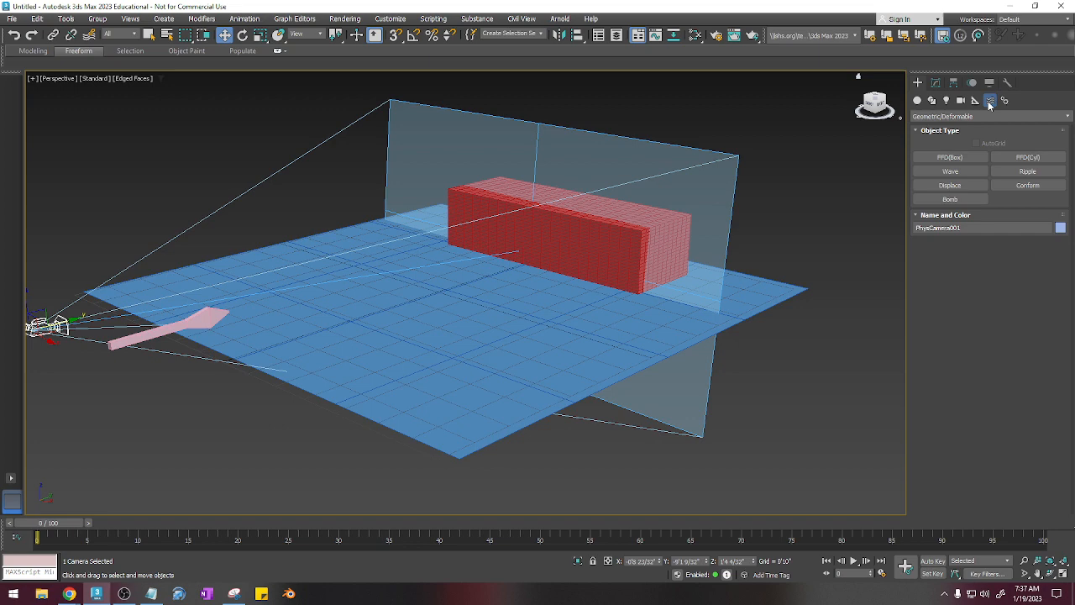
mouse_move(991, 101)
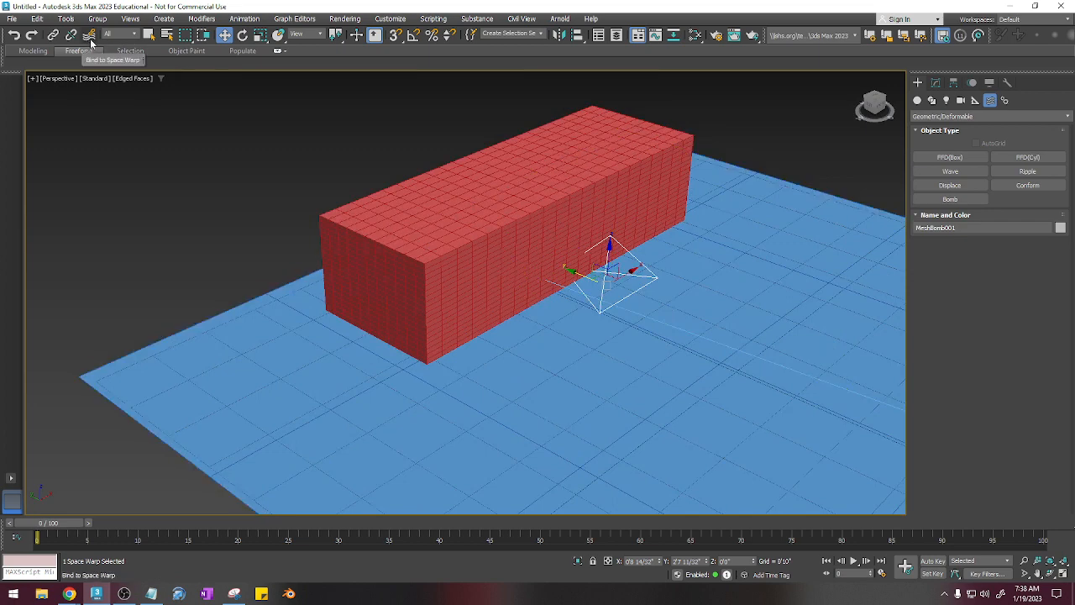
click(89, 34)
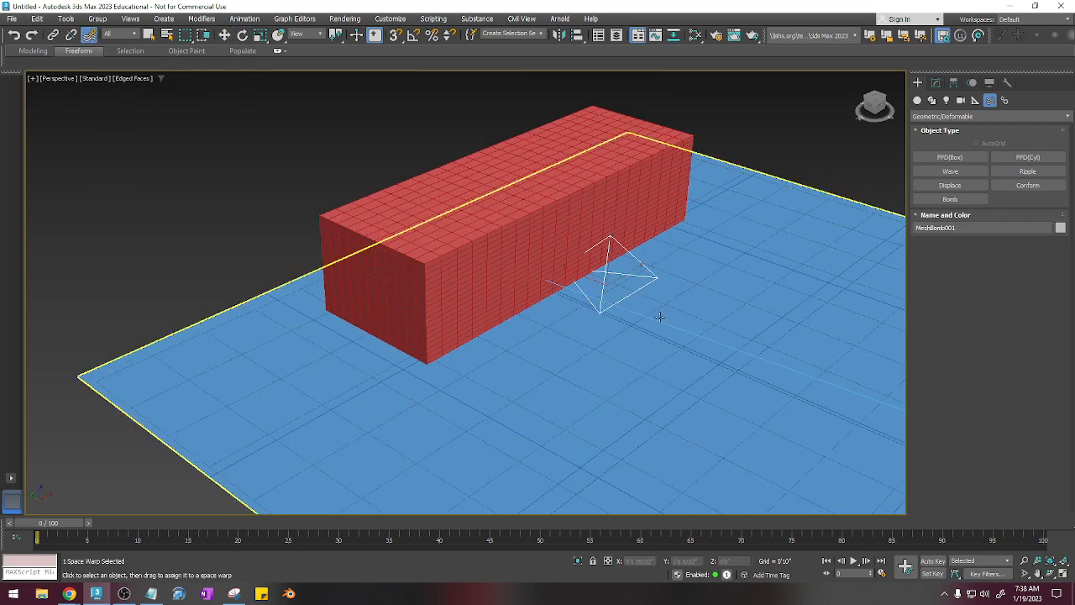
scroll(up, 3)
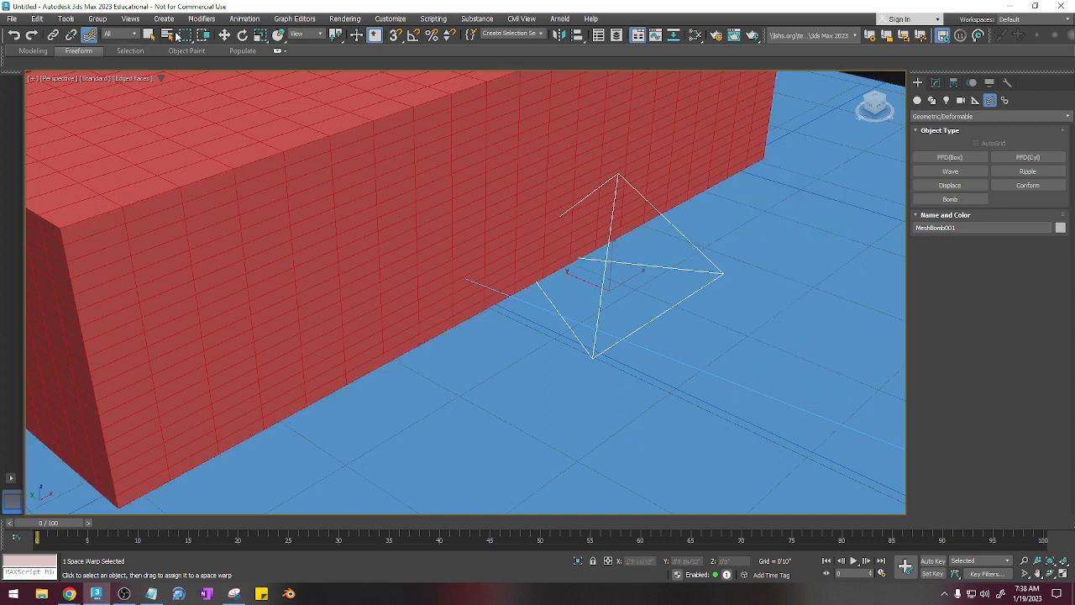
click(226, 33)
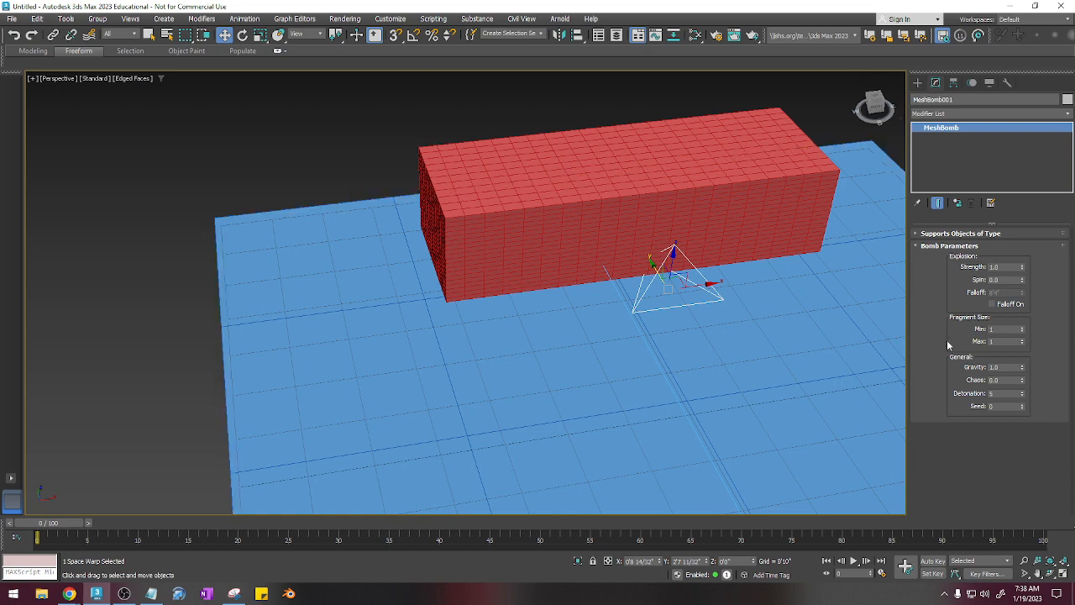
mouse_move(983, 276)
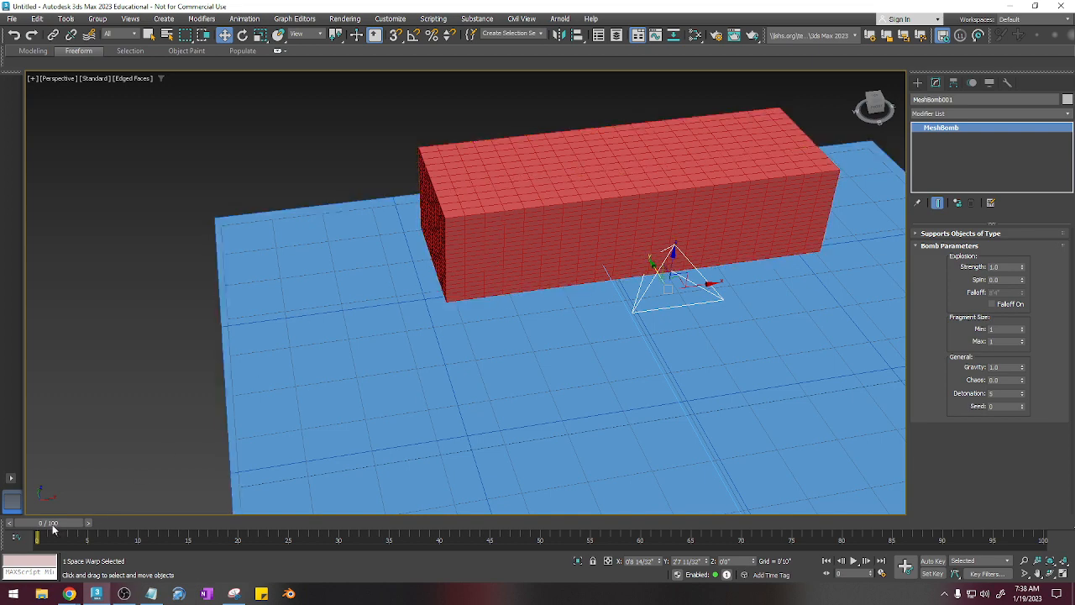
drag(41, 535, 107, 535)
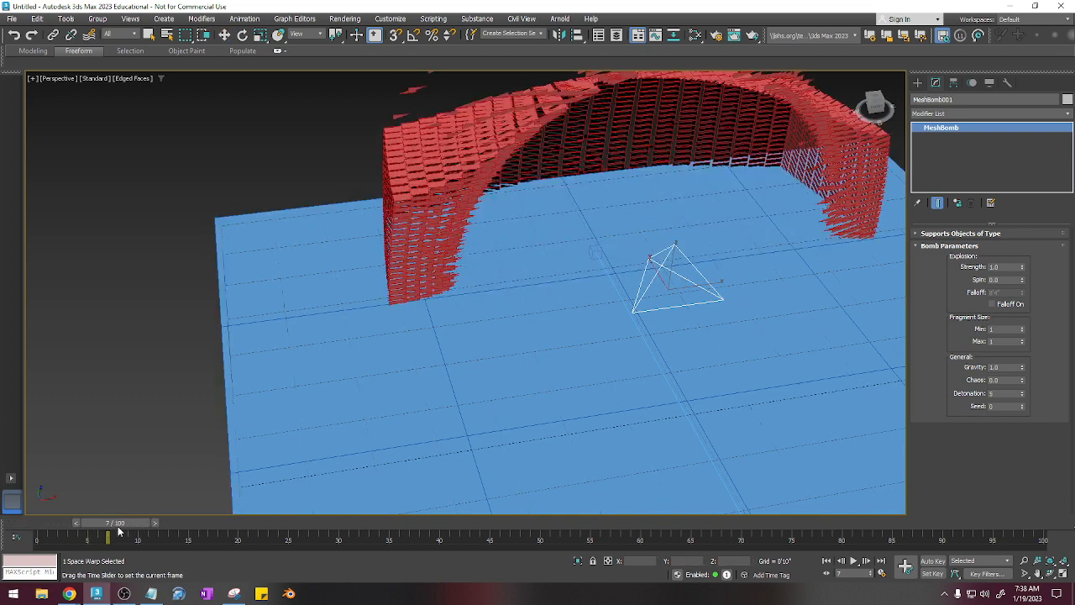
drag(108, 534, 138, 534)
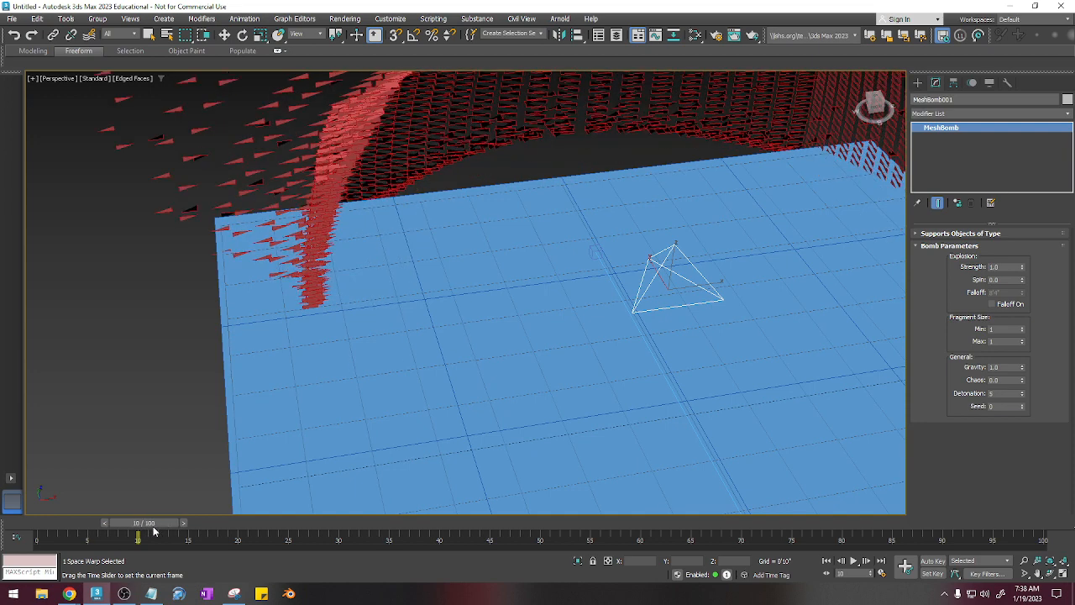
drag(138, 534, 47, 535)
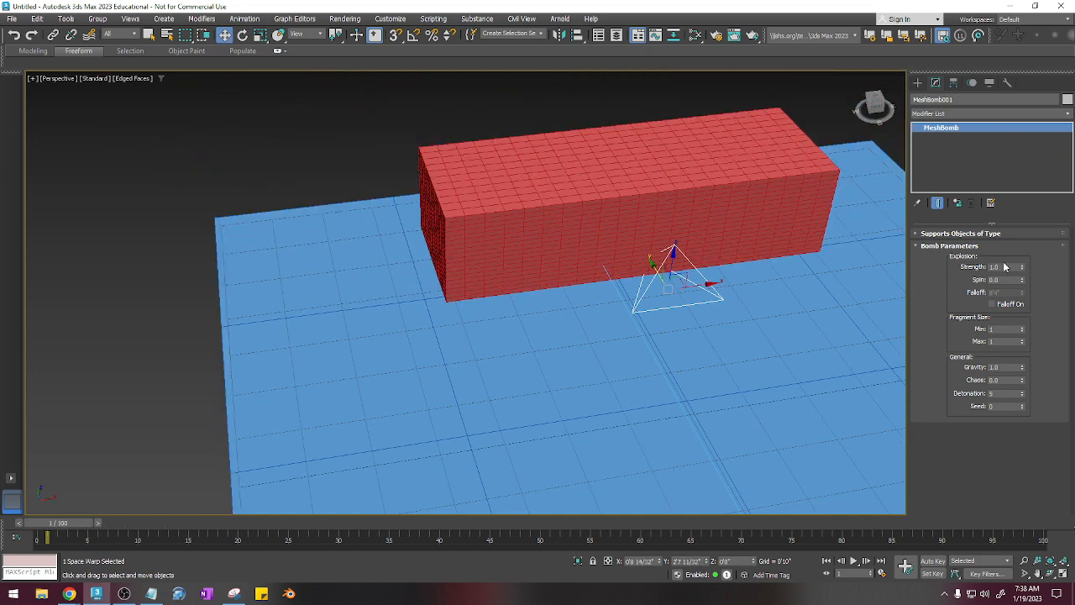
Lower the bomb's Strength value and scrub the timeline to preview the gentler blast.
triple_click(1004, 268)
text(0.25)
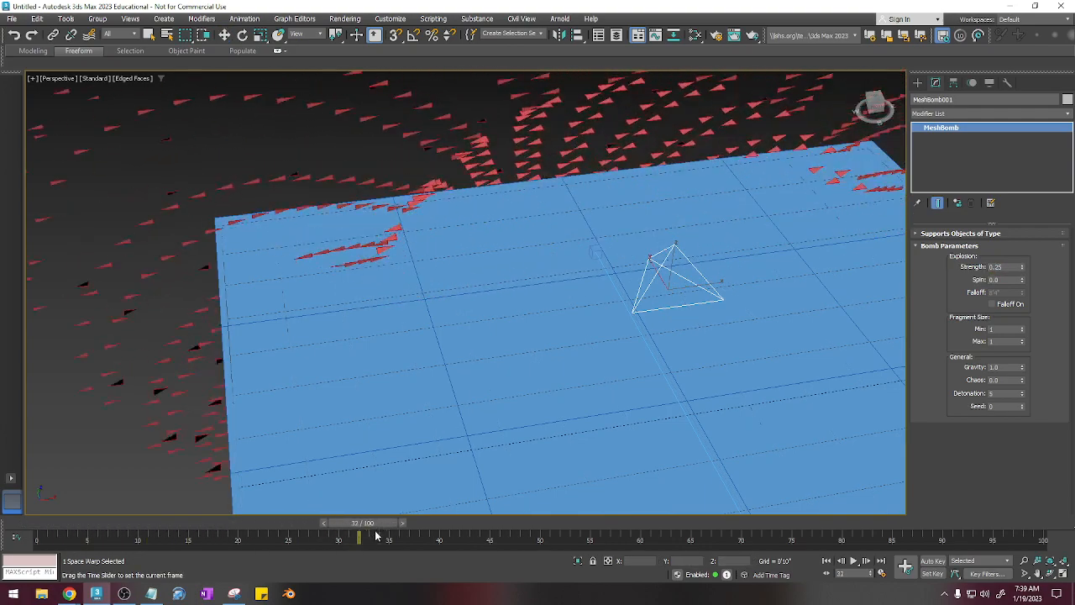
drag(359, 534, 37, 534)
text(4)
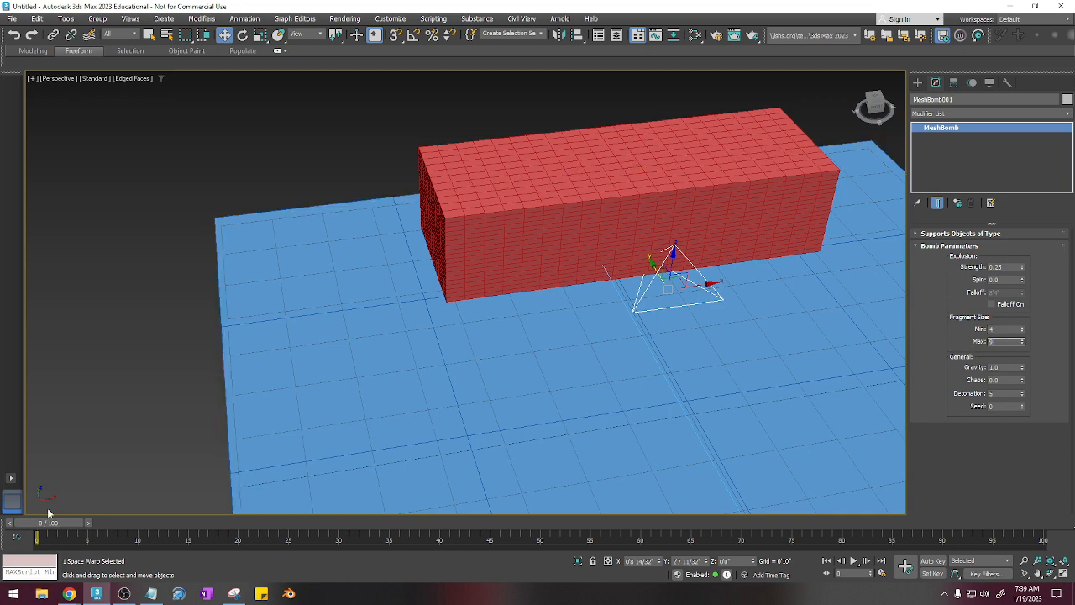
drag(40, 522, 126, 523)
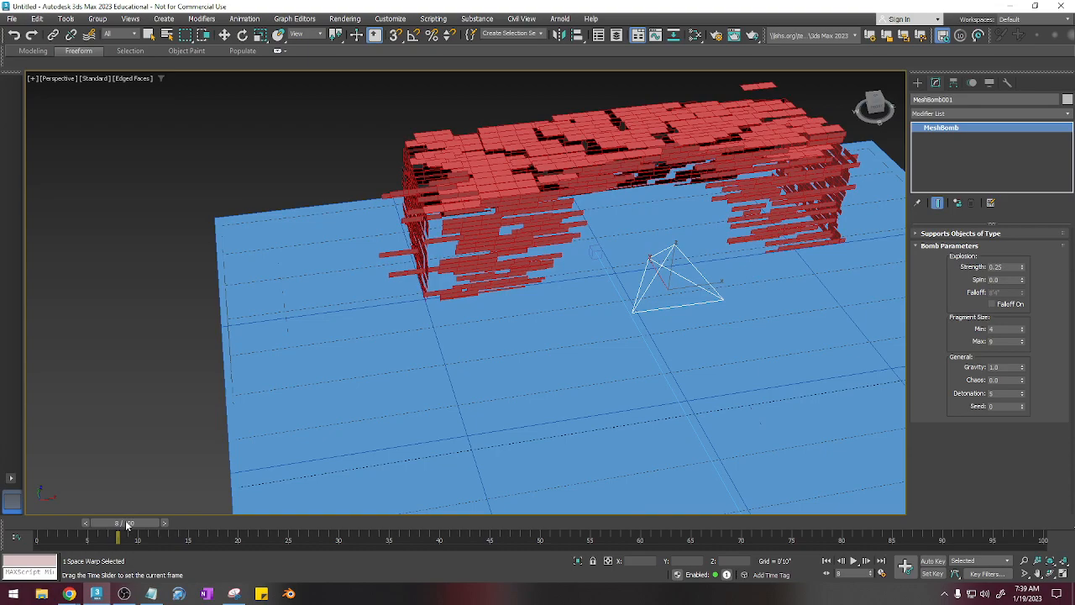
Replay the explosion frames, then return to frame 0 with the building intact.
drag(126, 541, 208, 541)
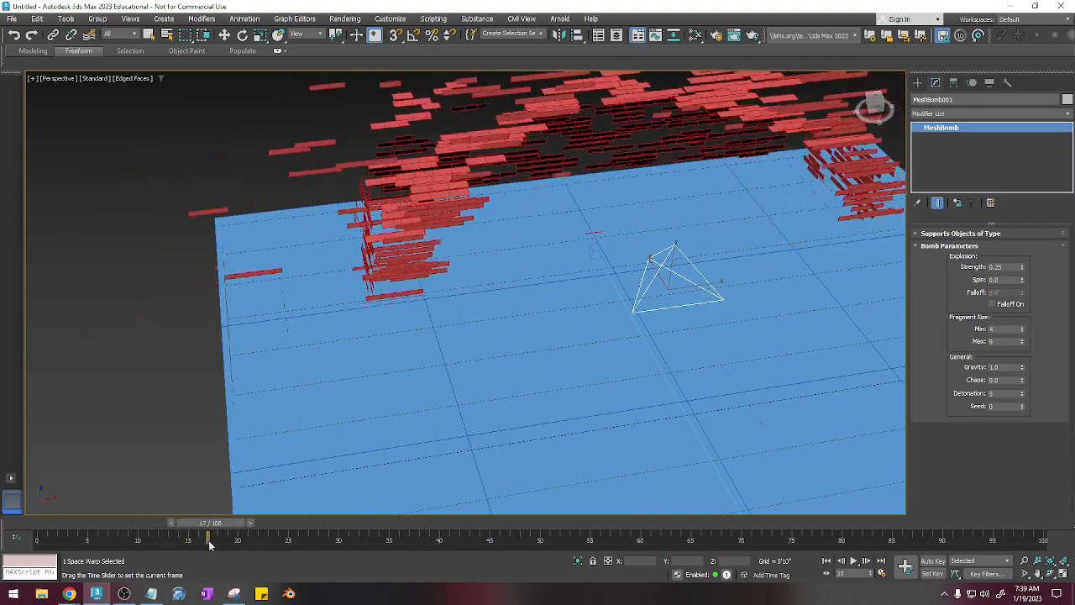
drag(208, 534, 114, 534)
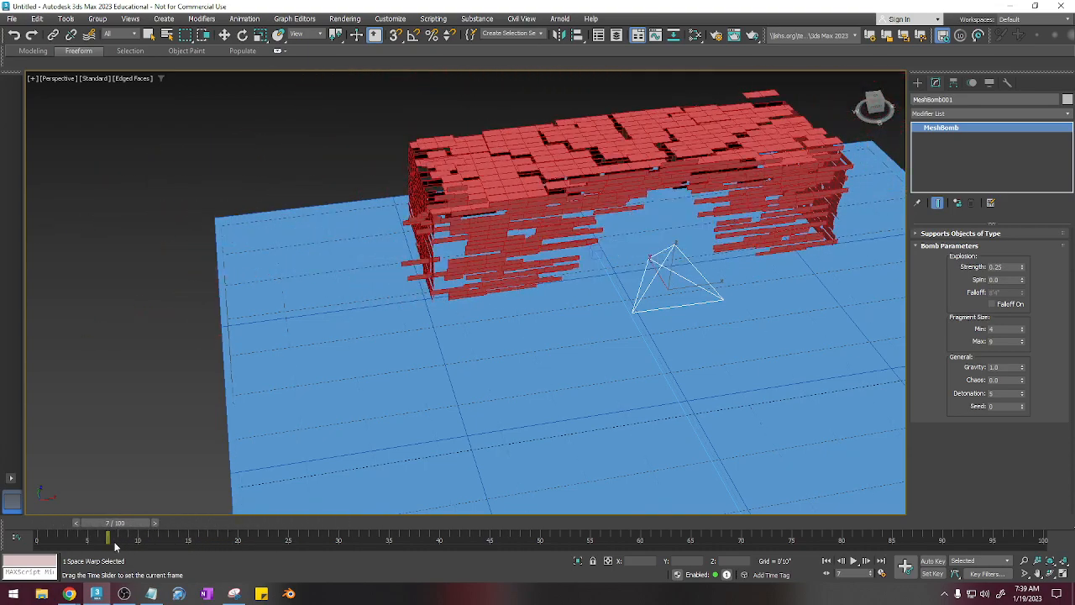
drag(109, 522, 37, 523)
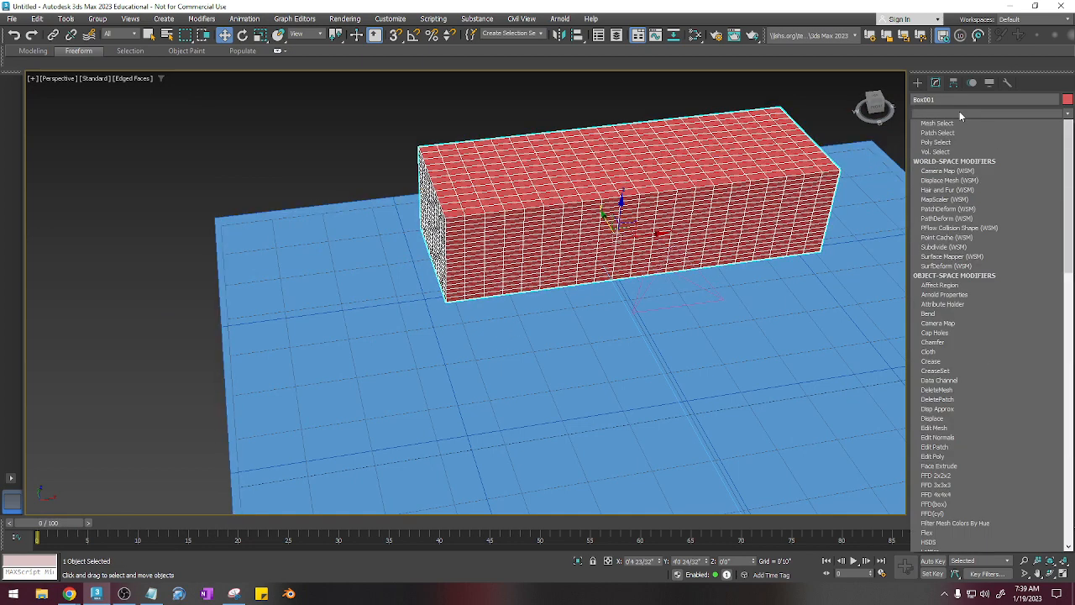
Add a Tessellate modifier above the base Box and raise its iterations to subdivide the building.
scroll(down, 3)
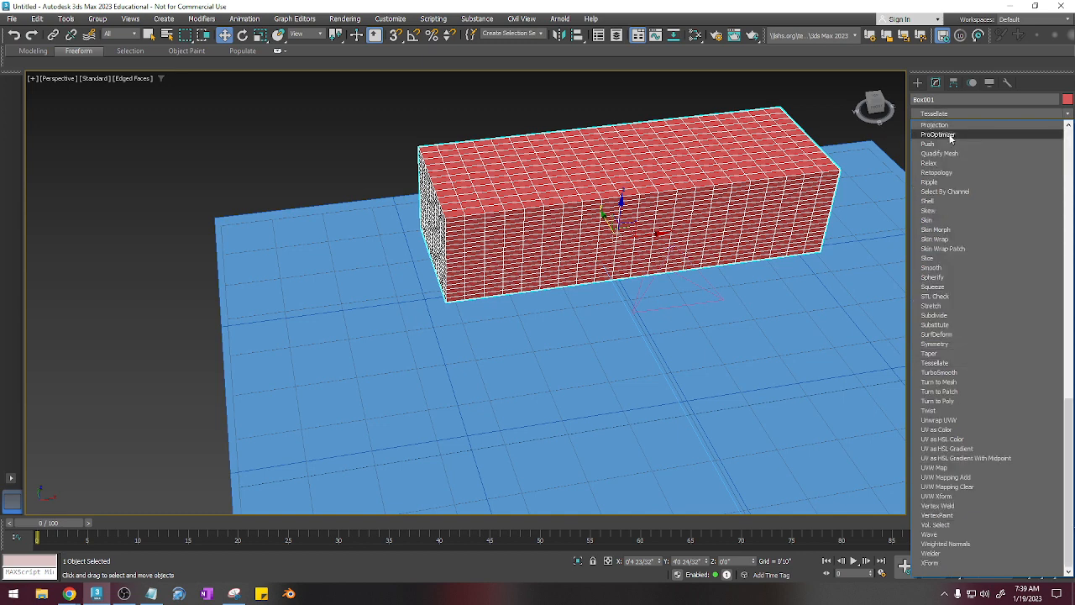
click(938, 135)
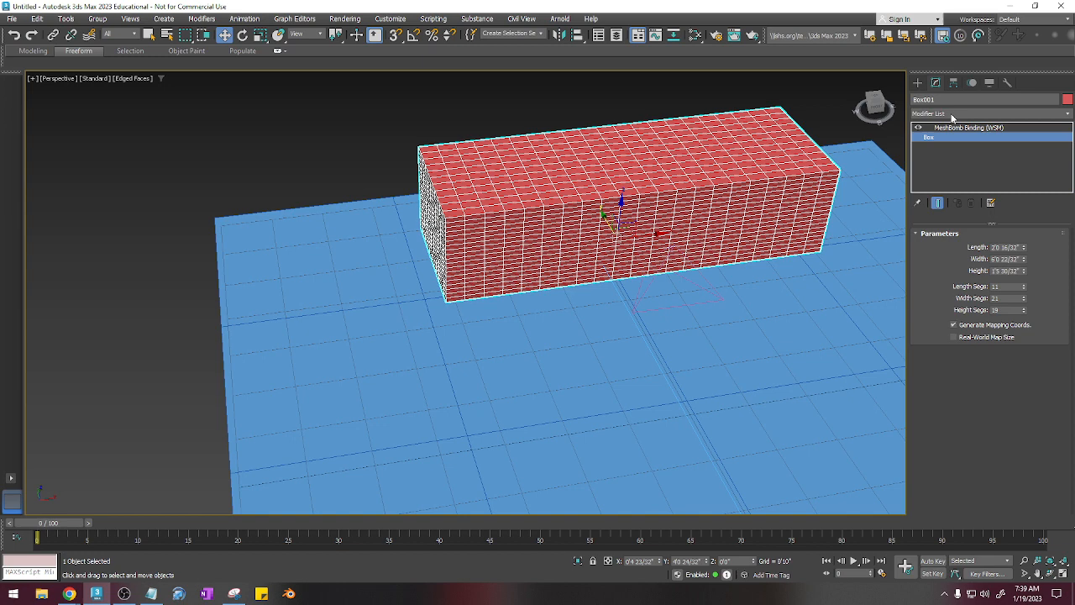
click(1067, 114)
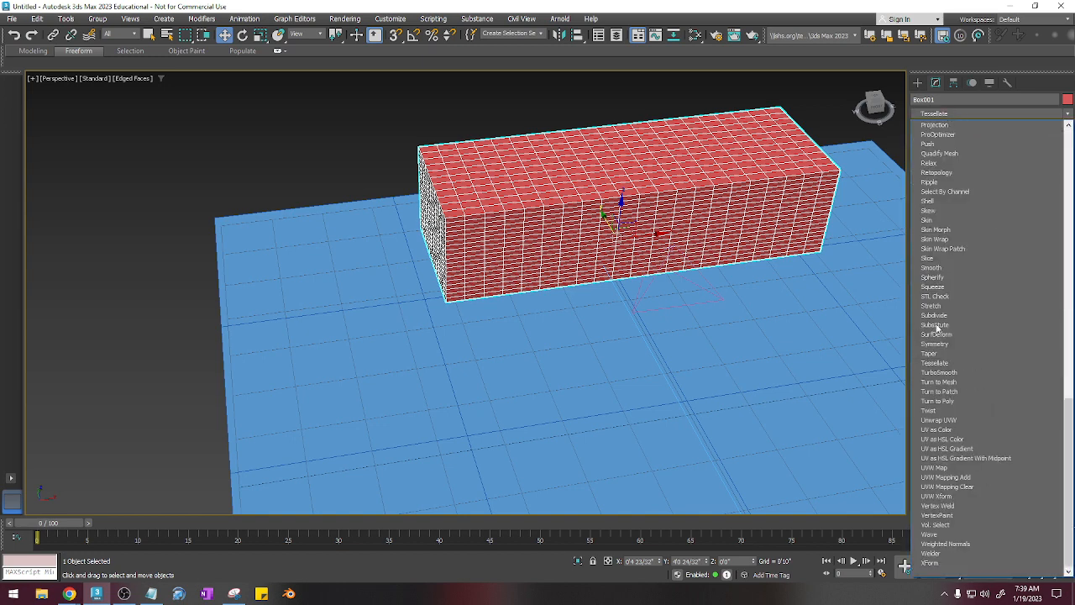
click(934, 363)
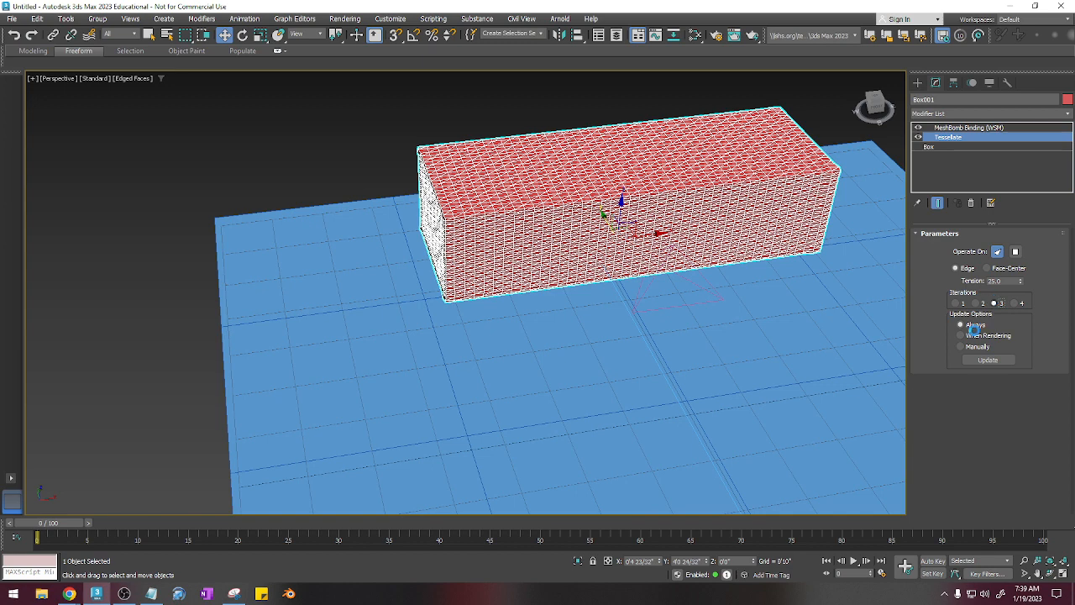
click(1015, 252)
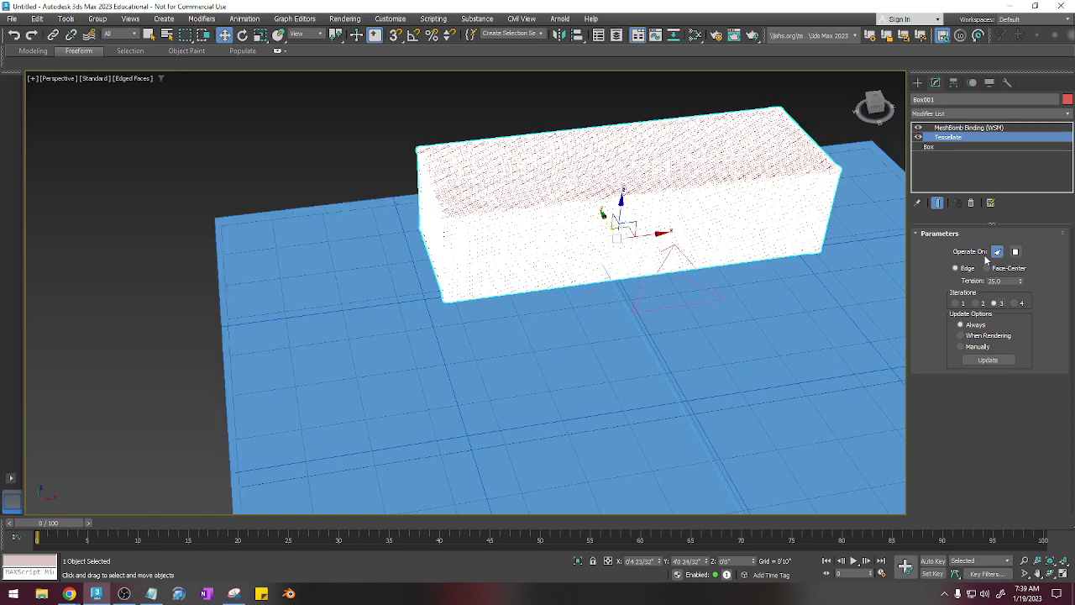
click(975, 302)
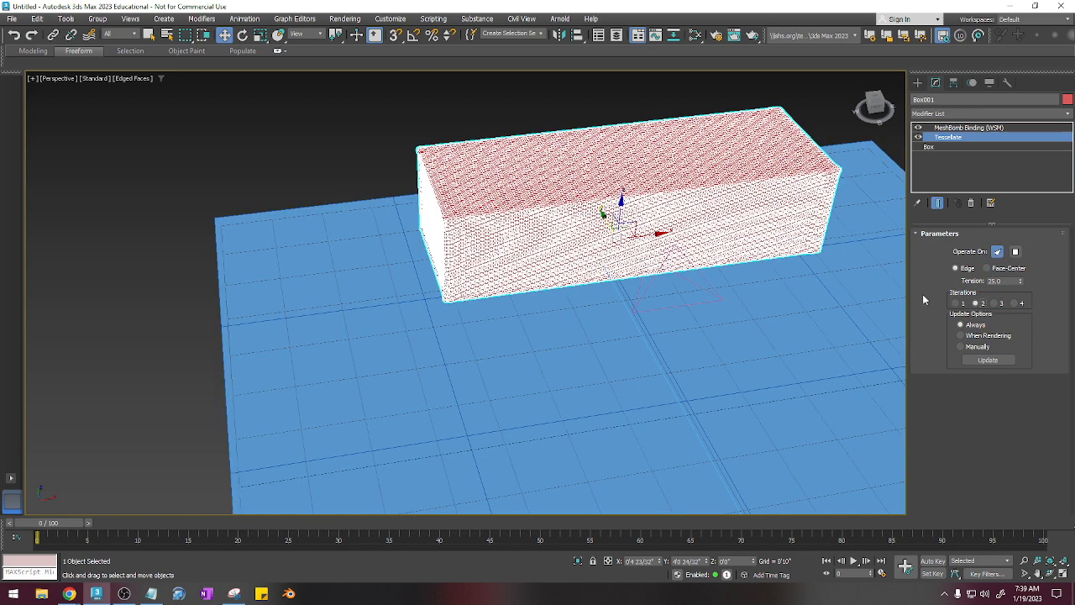
From the bomb binding, scrub the timeline to check the finer fragments, then return to the Box settings.
click(971, 128)
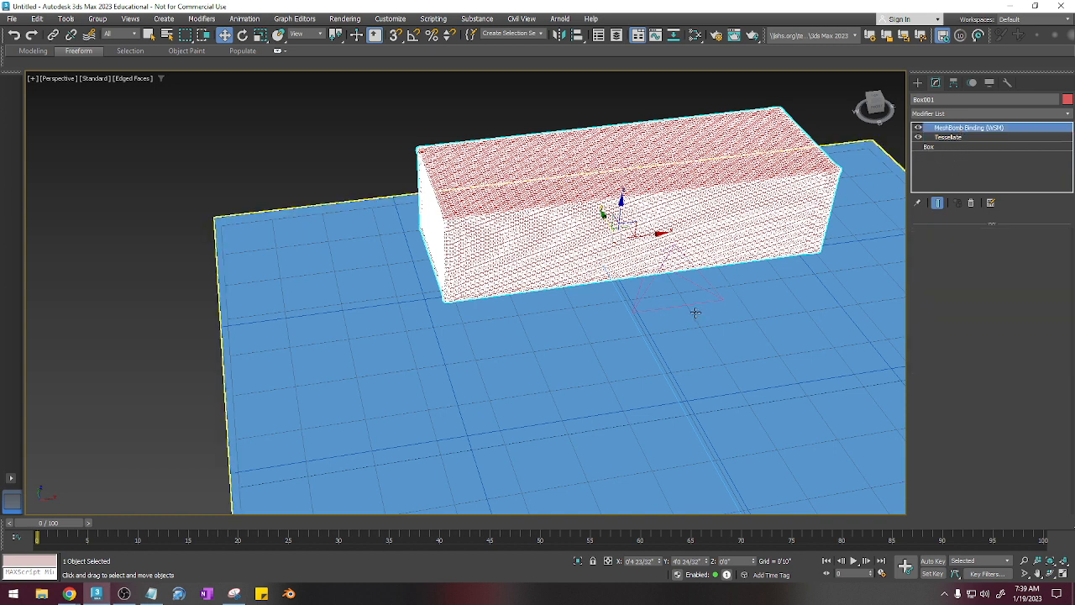
drag(42, 523, 87, 523)
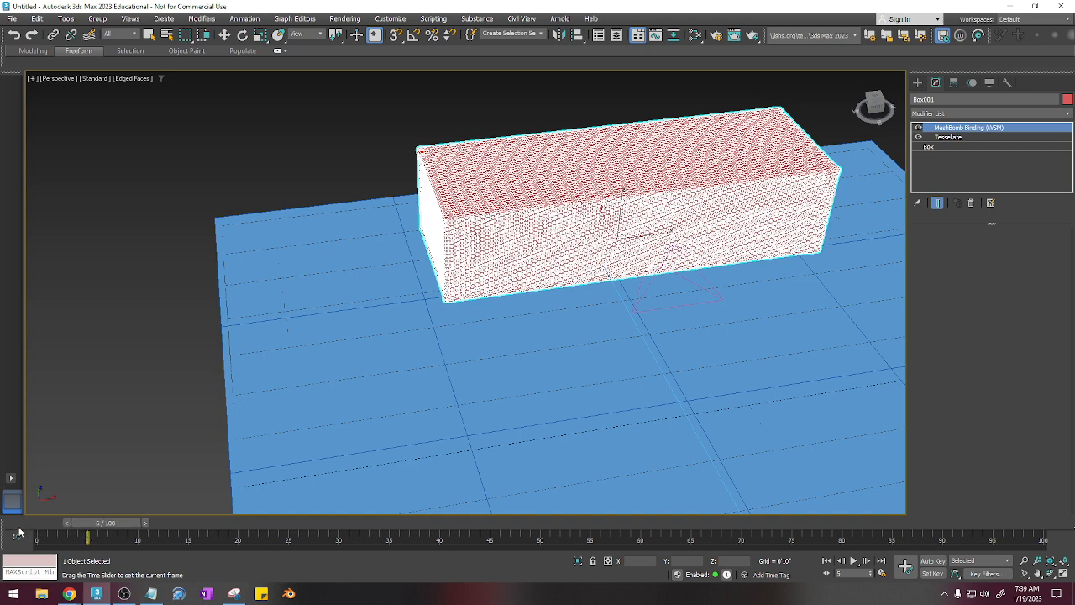
drag(87, 535, 48, 534)
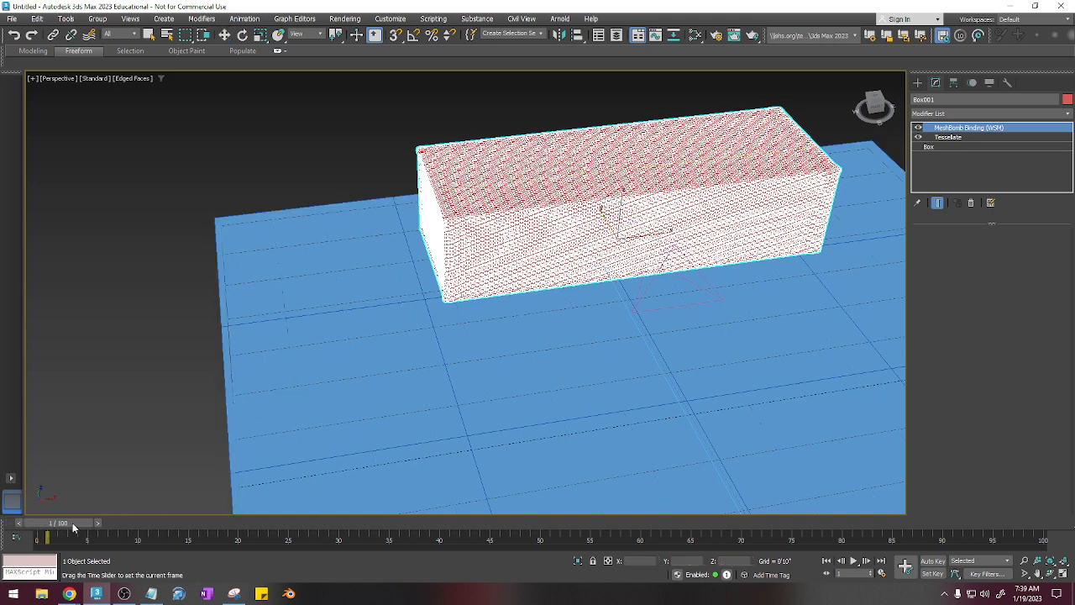
drag(47, 537, 87, 538)
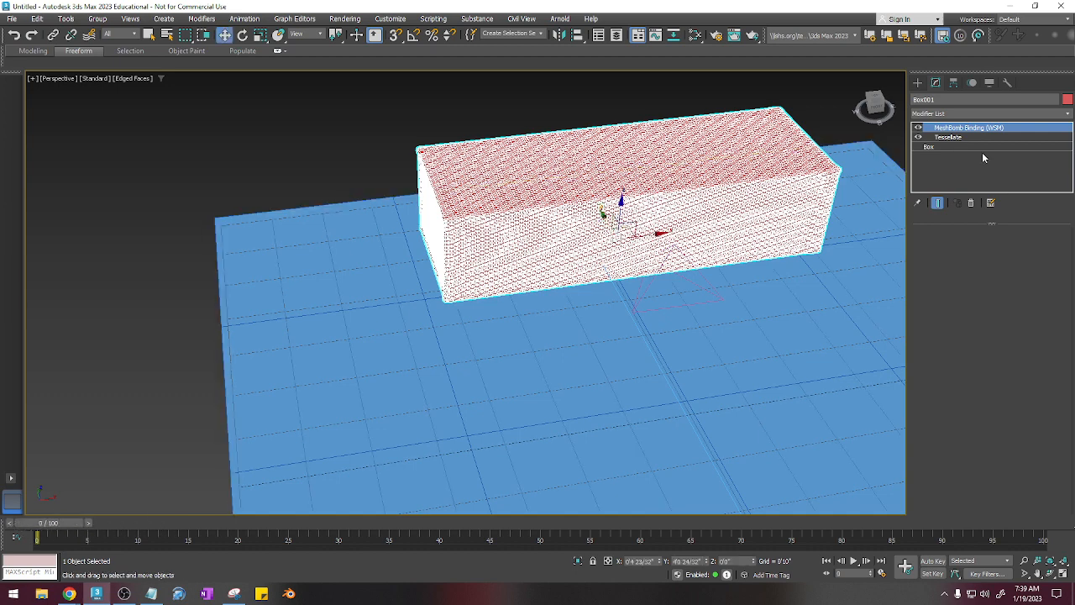
click(929, 138)
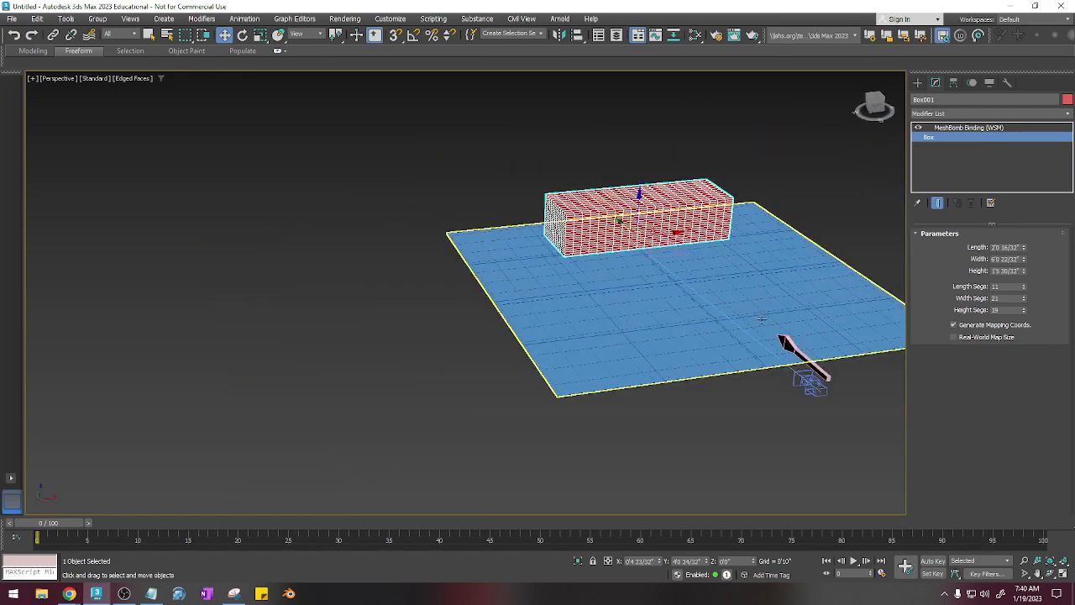
Raise the Bomb's Spin setting and scrub the timeline to watch the debris scatter widely.
drag(37, 538, 229, 538)
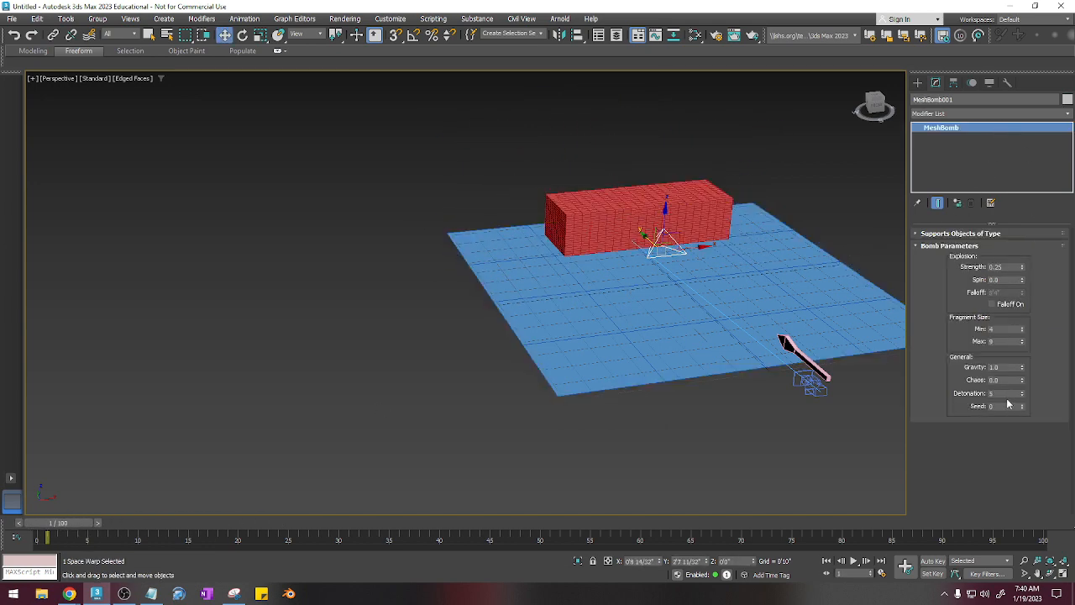
triple_click(1005, 393)
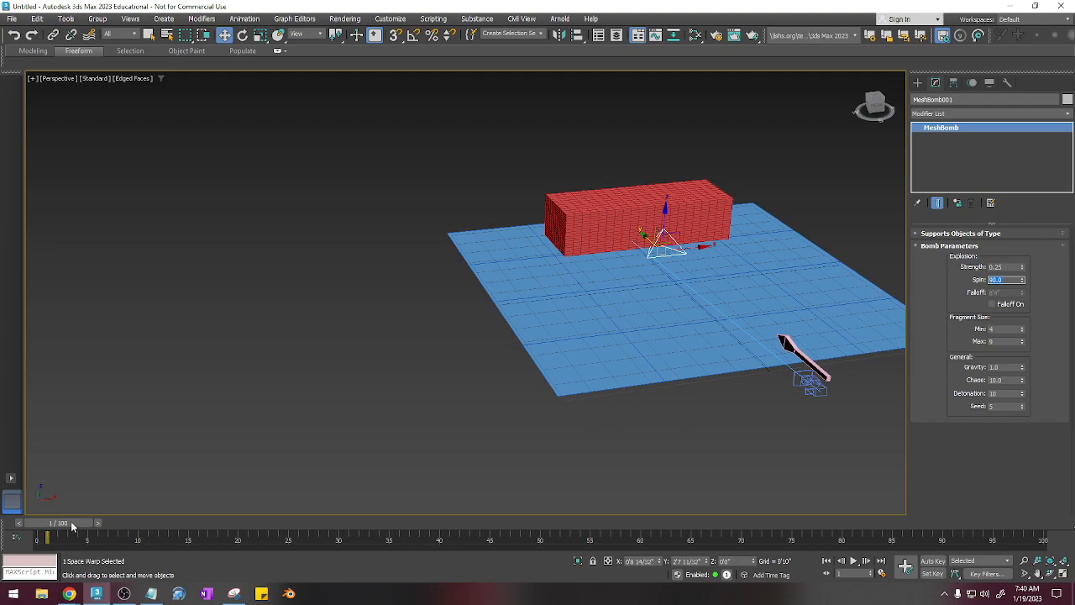
drag(48, 537, 249, 538)
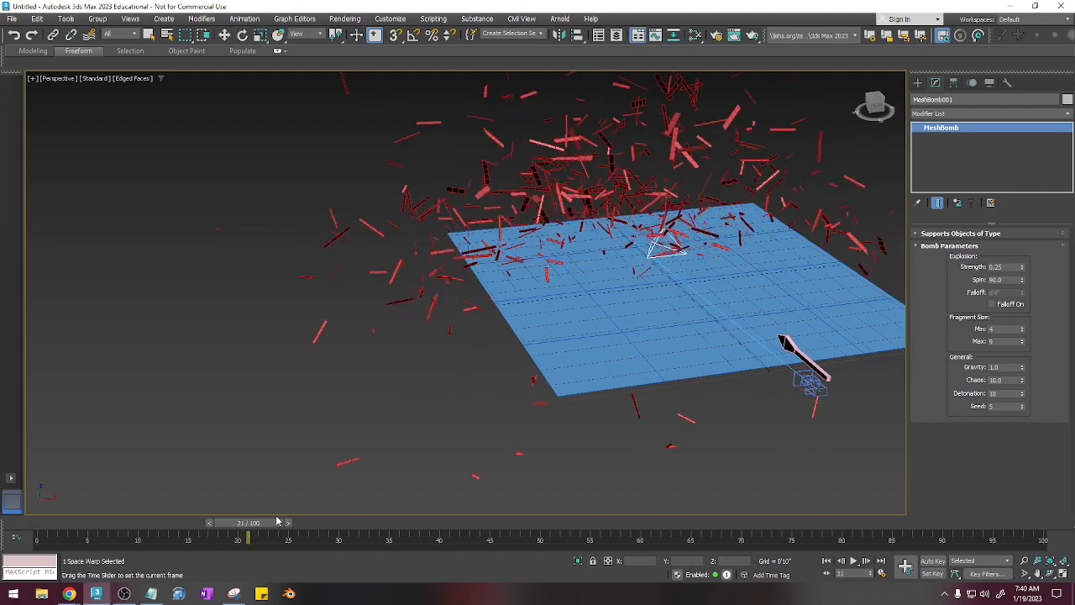
drag(248, 535, 157, 535)
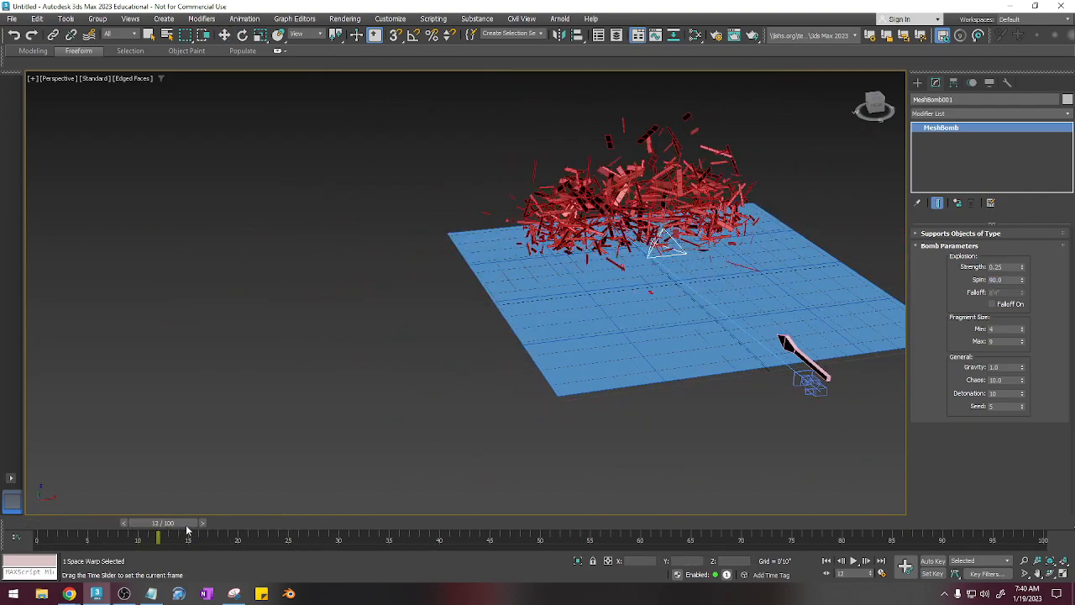
drag(158, 534, 108, 535)
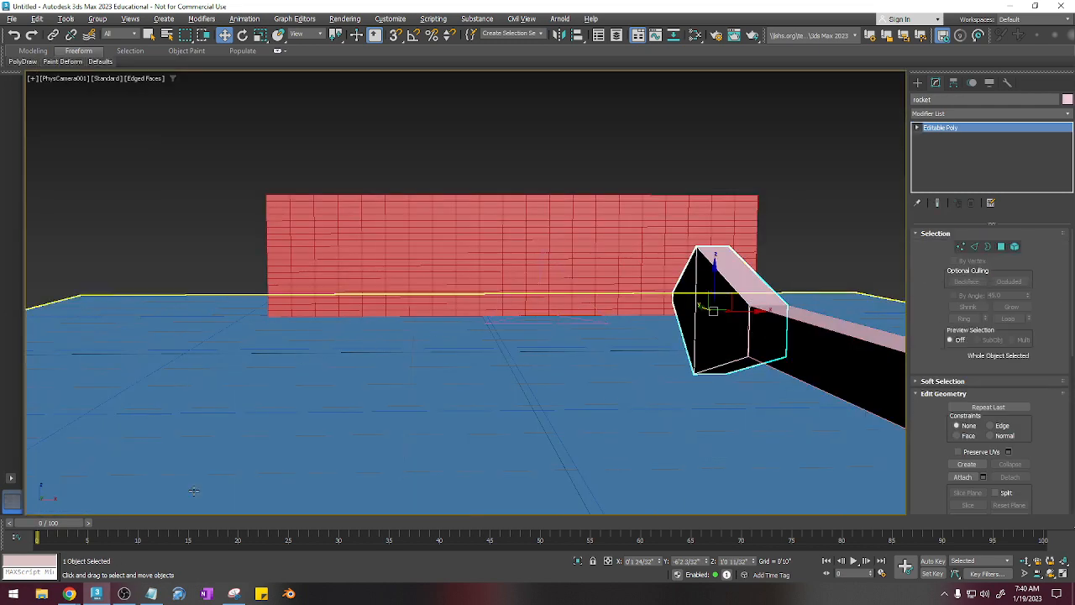
Through PhysCamera001, scrub past frame 10 to watch the wall blow apart around the rocket head.
drag(40, 523, 77, 523)
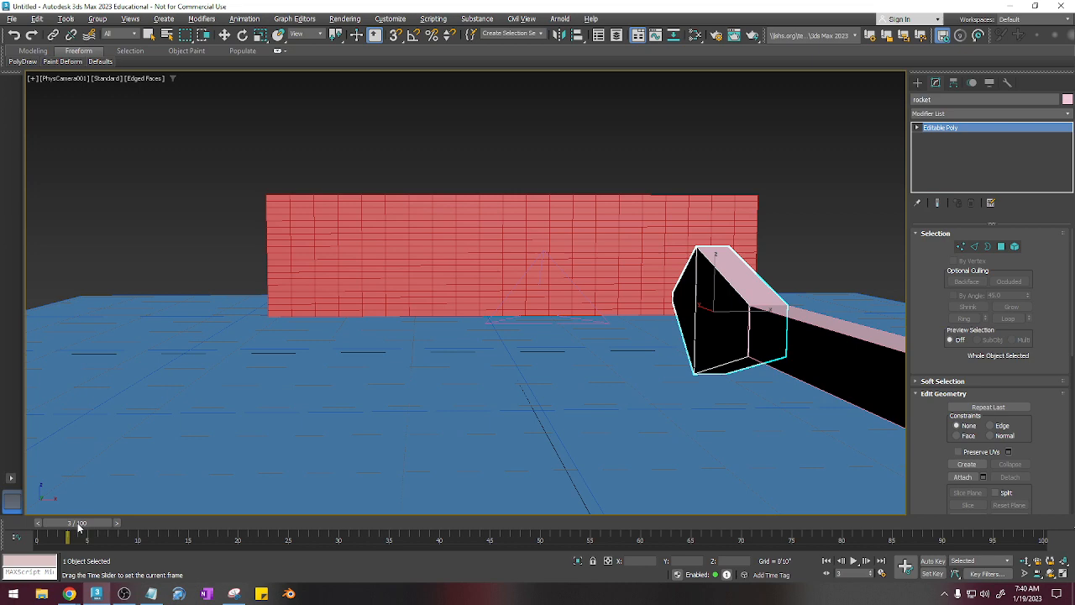
drag(67, 522, 148, 523)
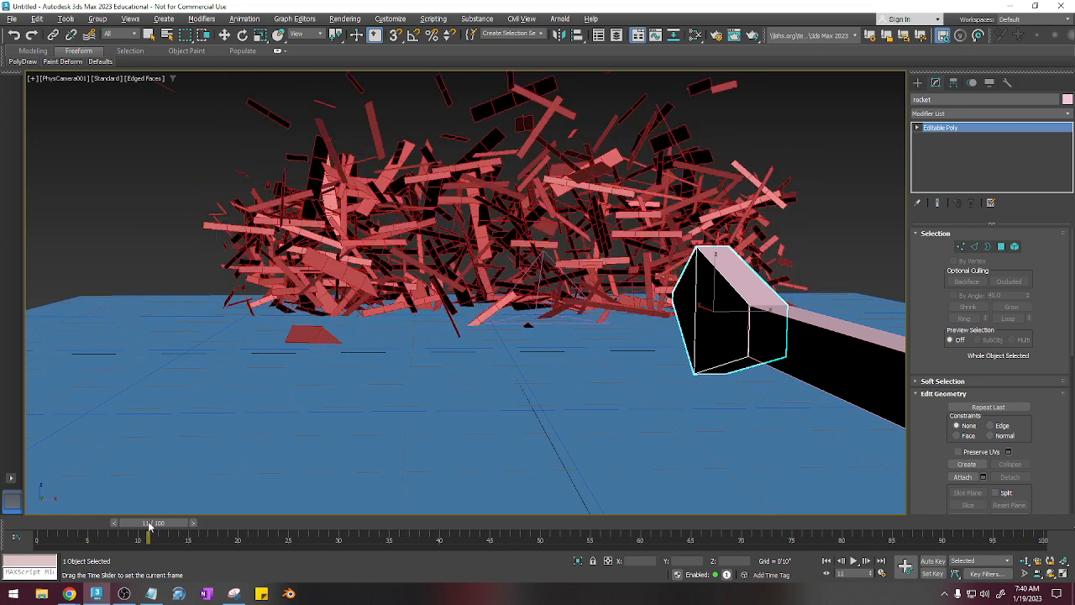
drag(148, 520, 138, 520)
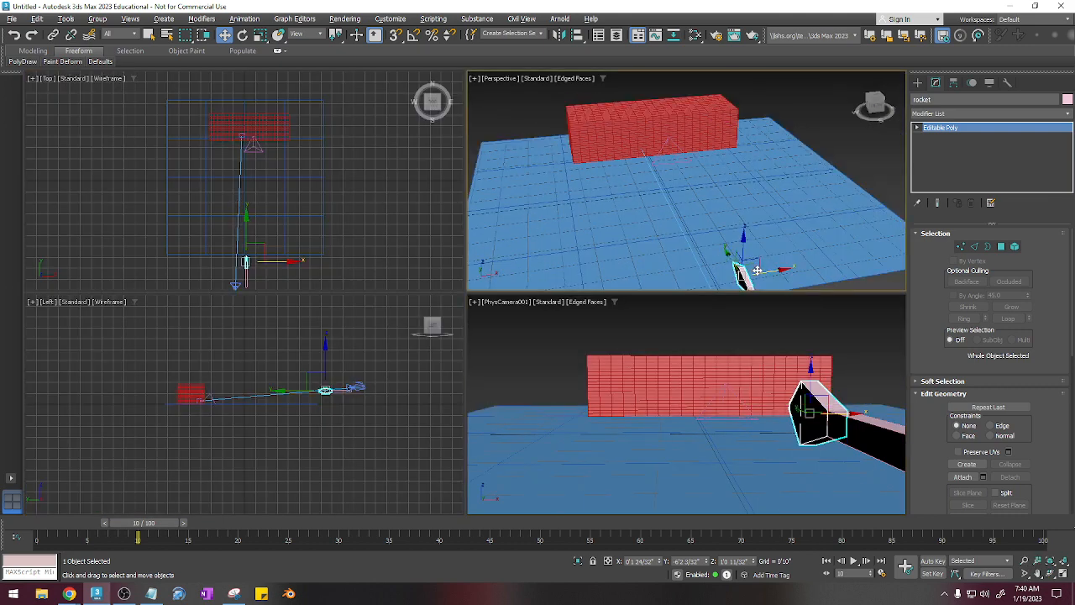
With Auto Key on from frame 0, key the rocket at frame 10 reaching the wall.
drag(134, 534, 37, 534)
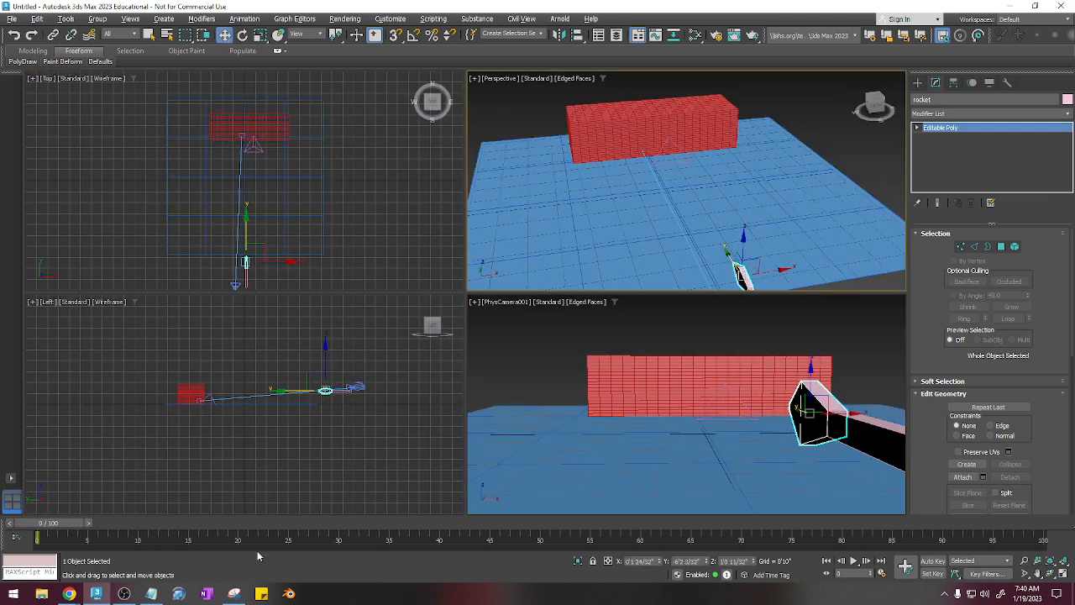
click(932, 561)
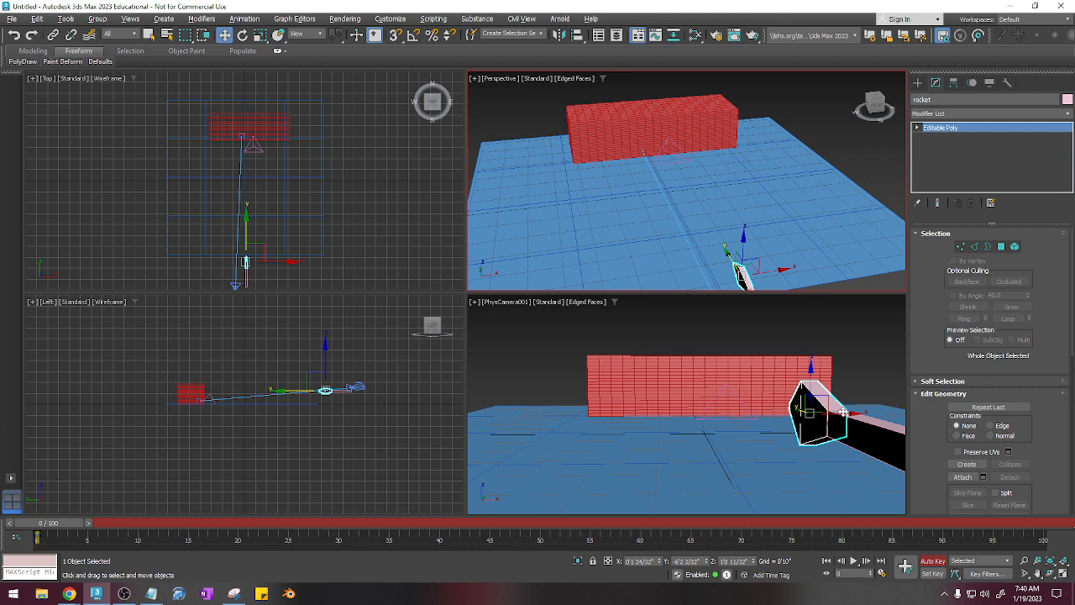
drag(40, 522, 126, 523)
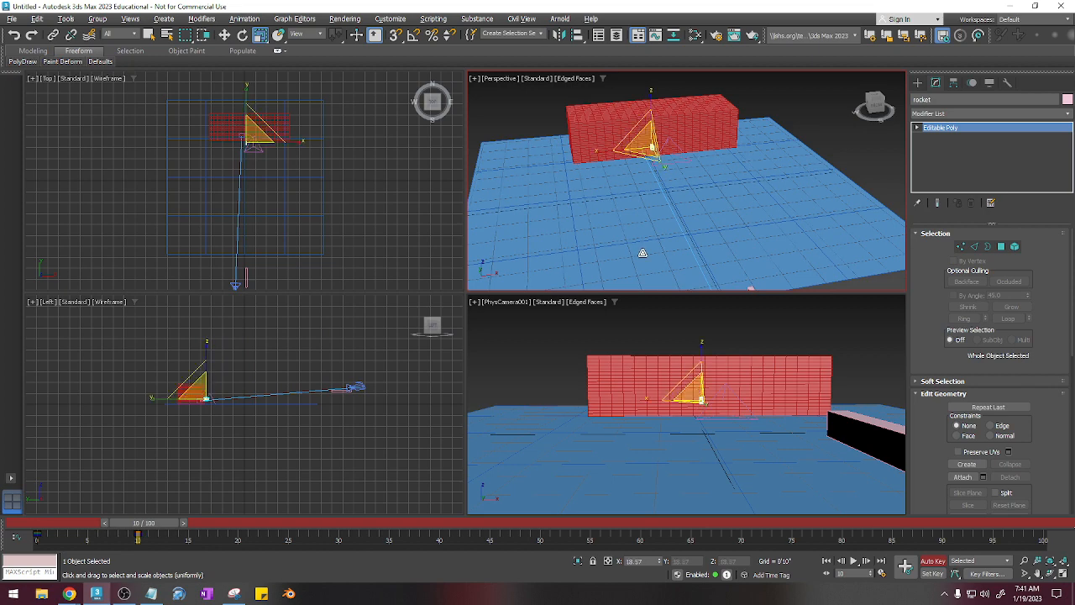
mouse_move(185, 527)
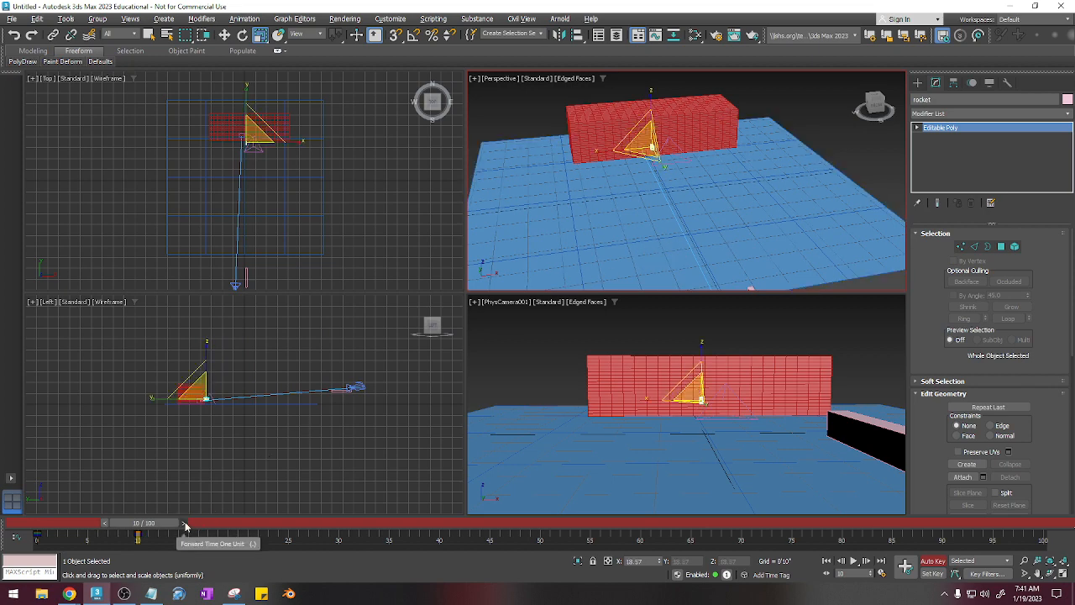
click(185, 522)
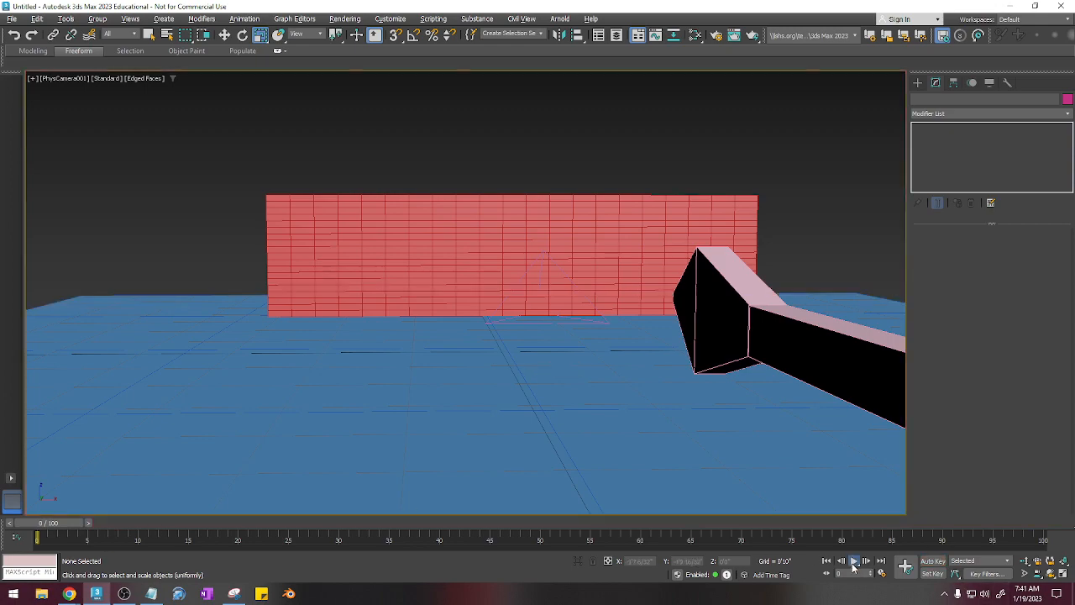
Play the animation in the maximized camera view to watch the rocket vanish and the bricks scatter.
click(853, 561)
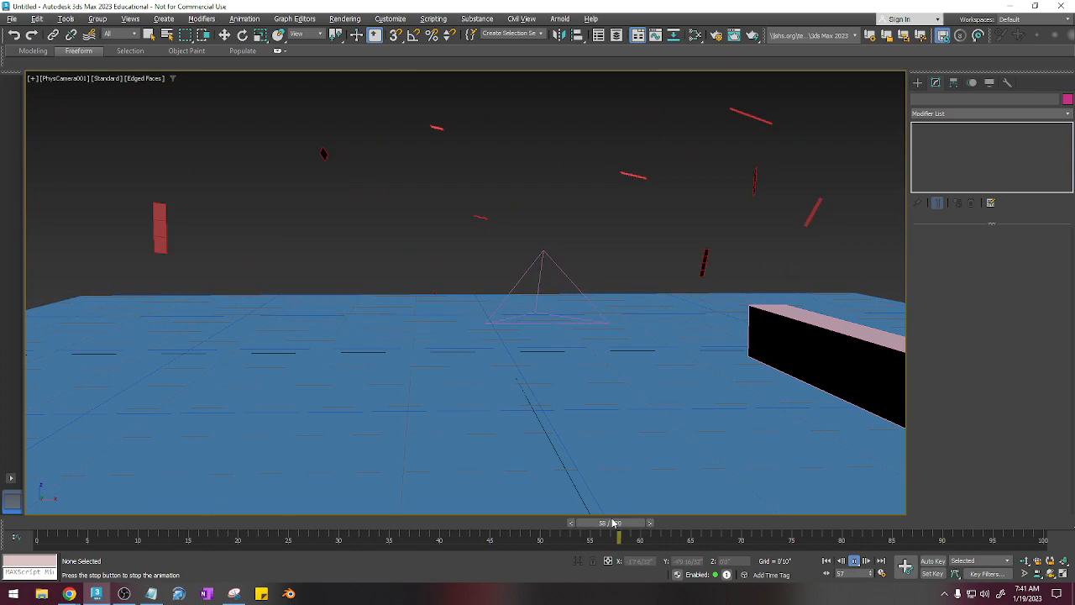